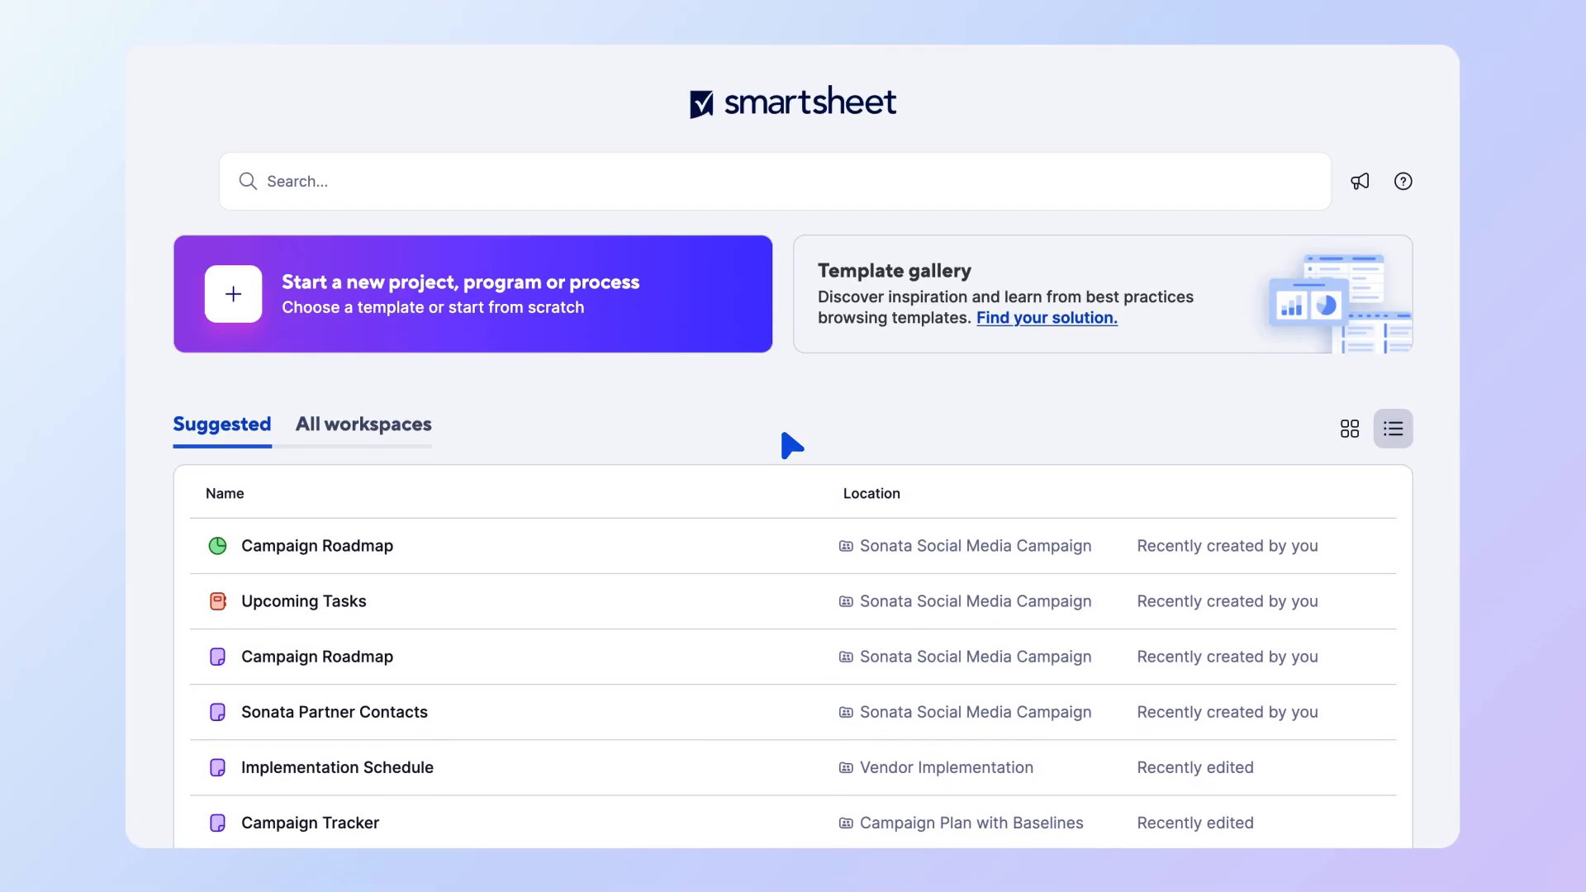
{"action": "mouse_move", "coordinate": [367, 669]}
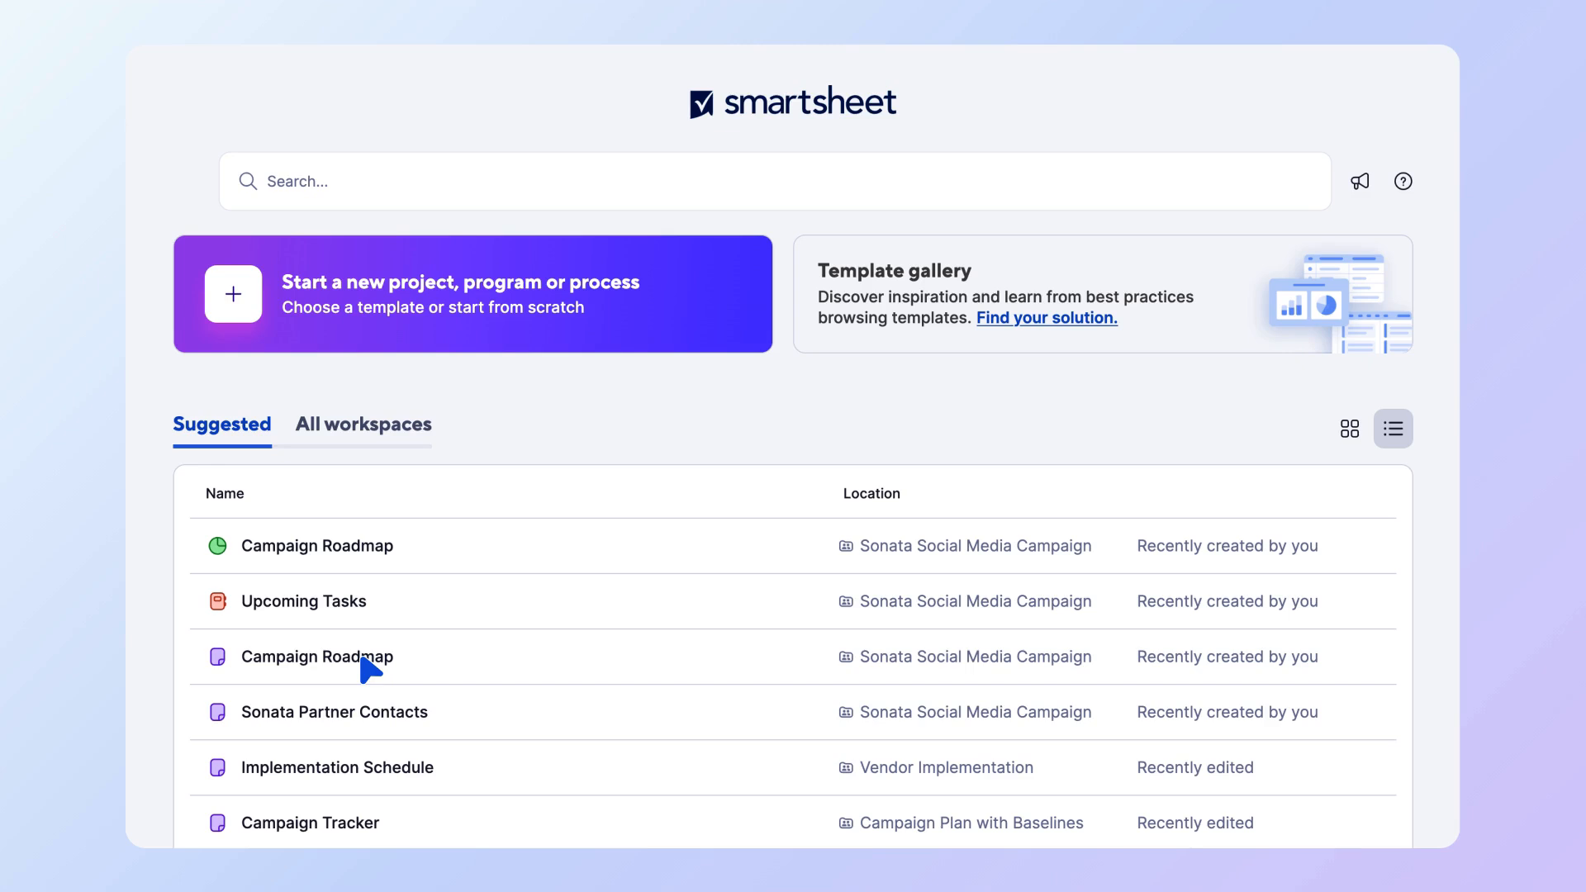
Open the Campaign Roadmap sheet and then the Sonata Social Media Campaign file library
{"action": "left_click", "coordinate": [315, 656]}
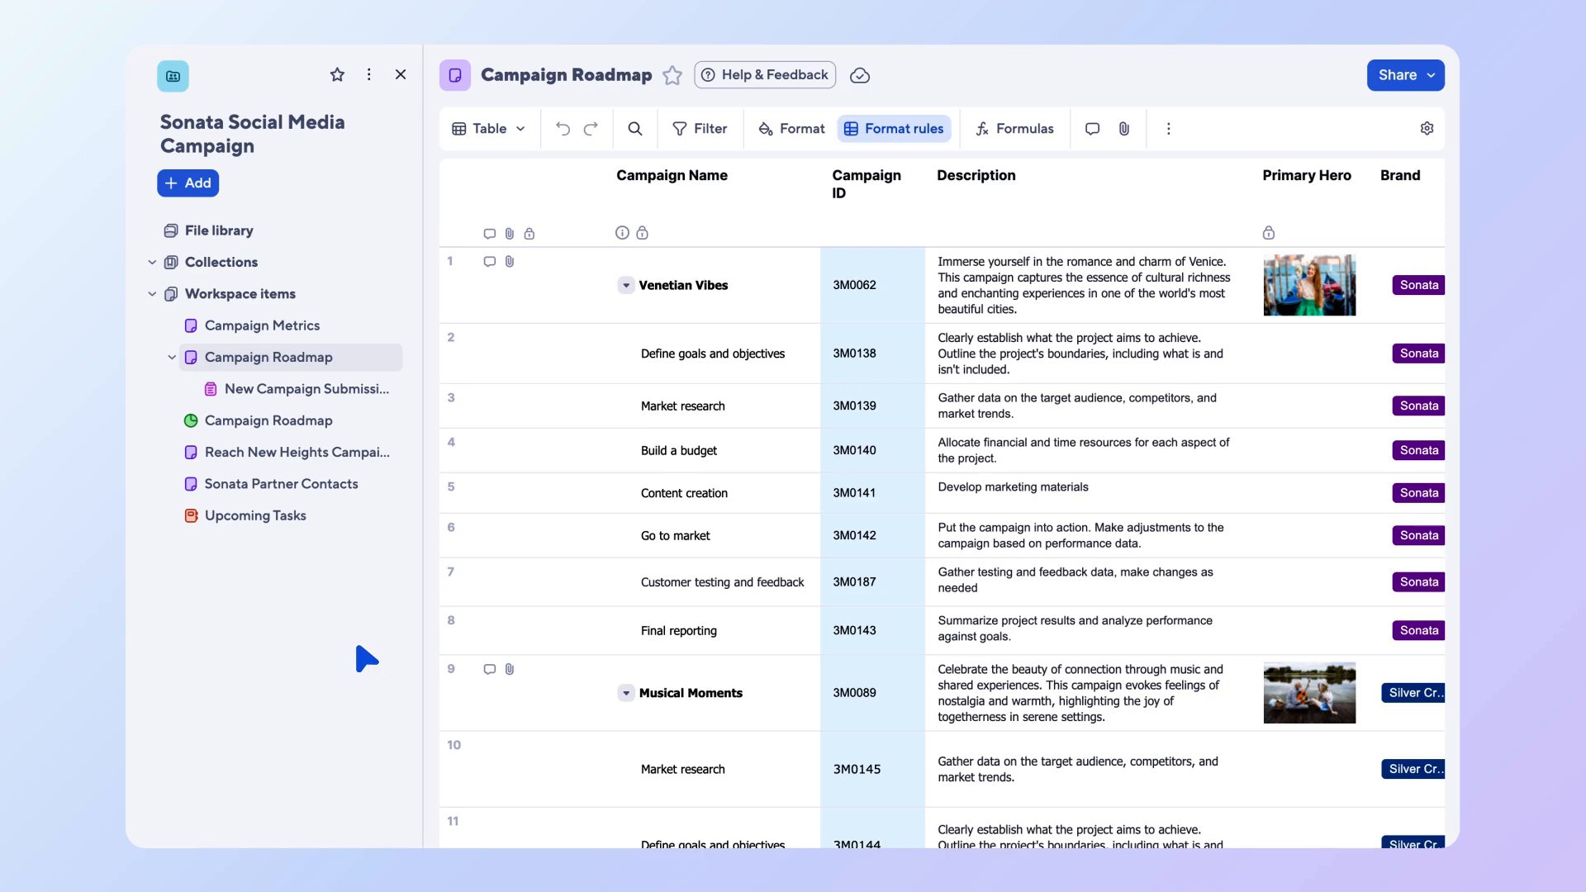
{"action": "mouse_move", "coordinate": [228, 243]}
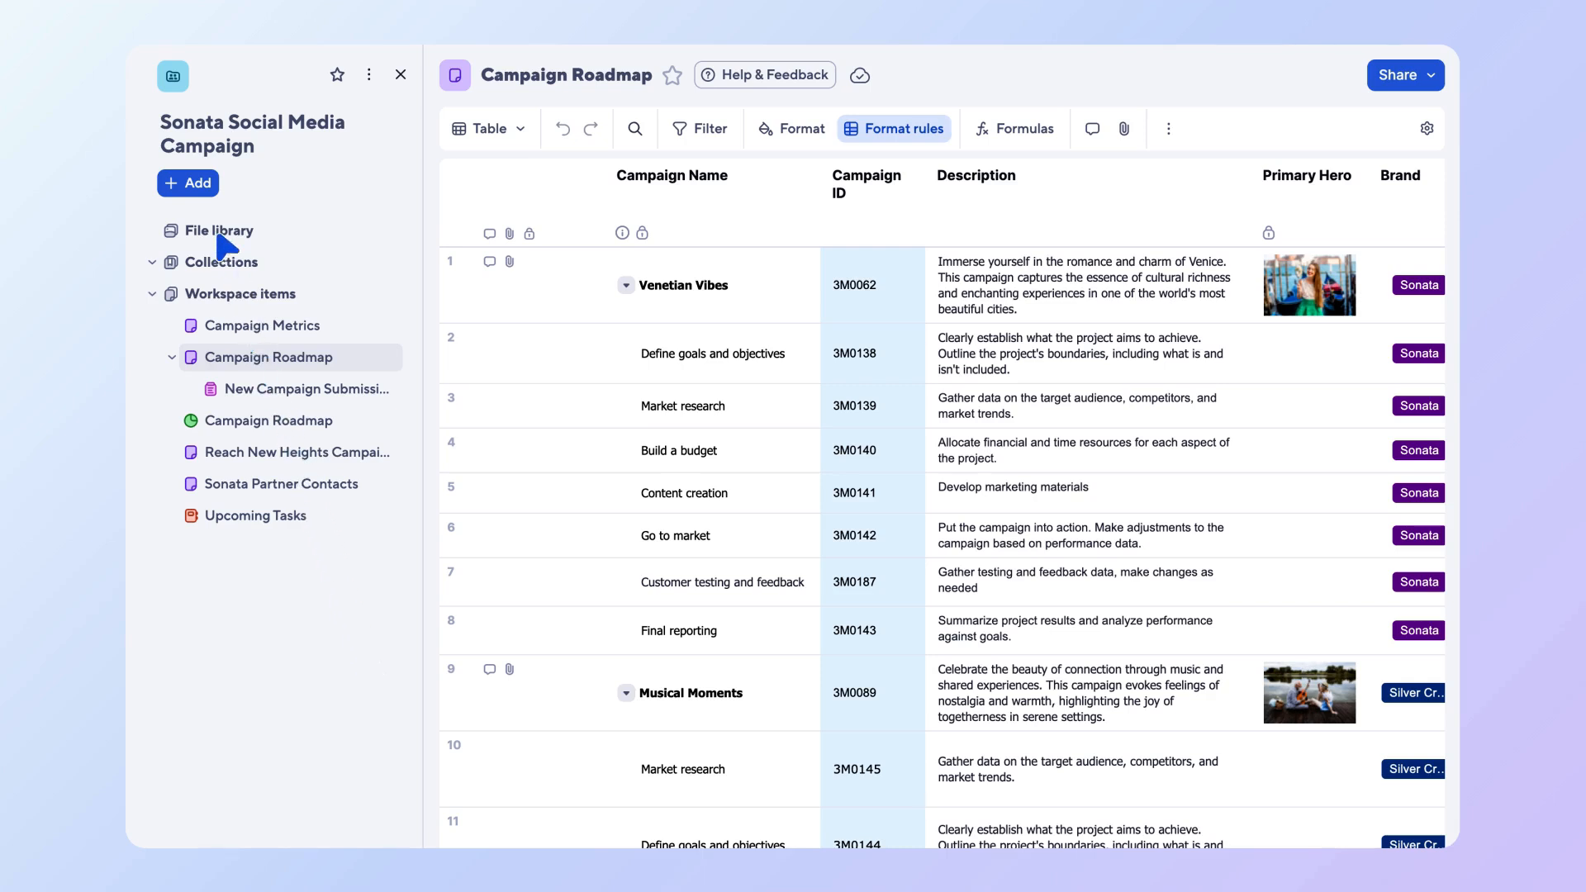
{"action": "left_click", "coordinate": [215, 229]}
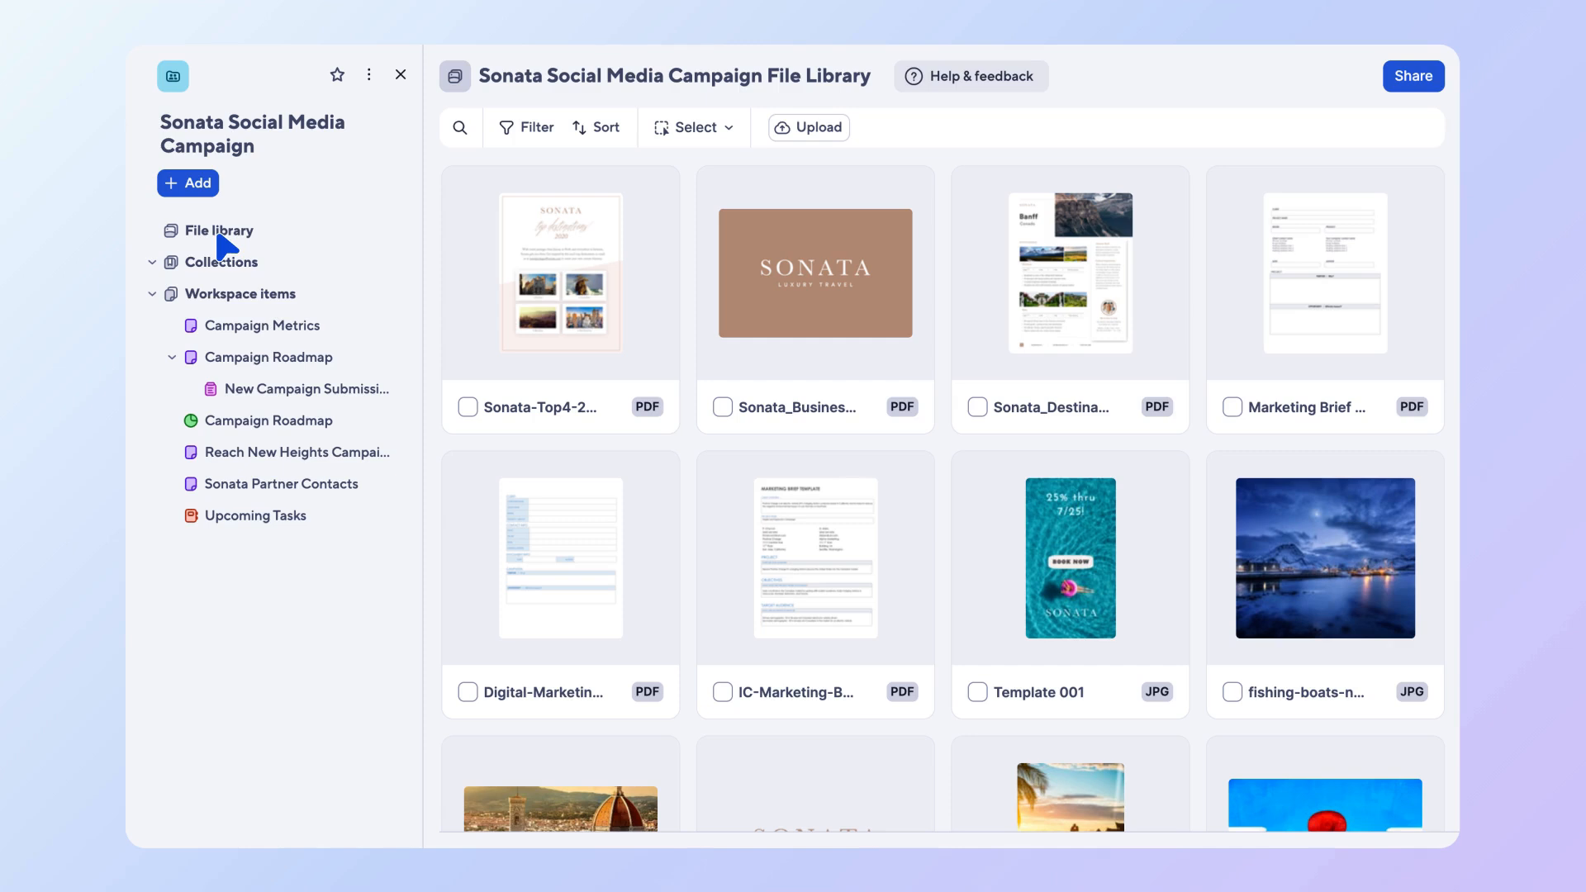
{"action": "mouse_move", "coordinate": [406, 79]}
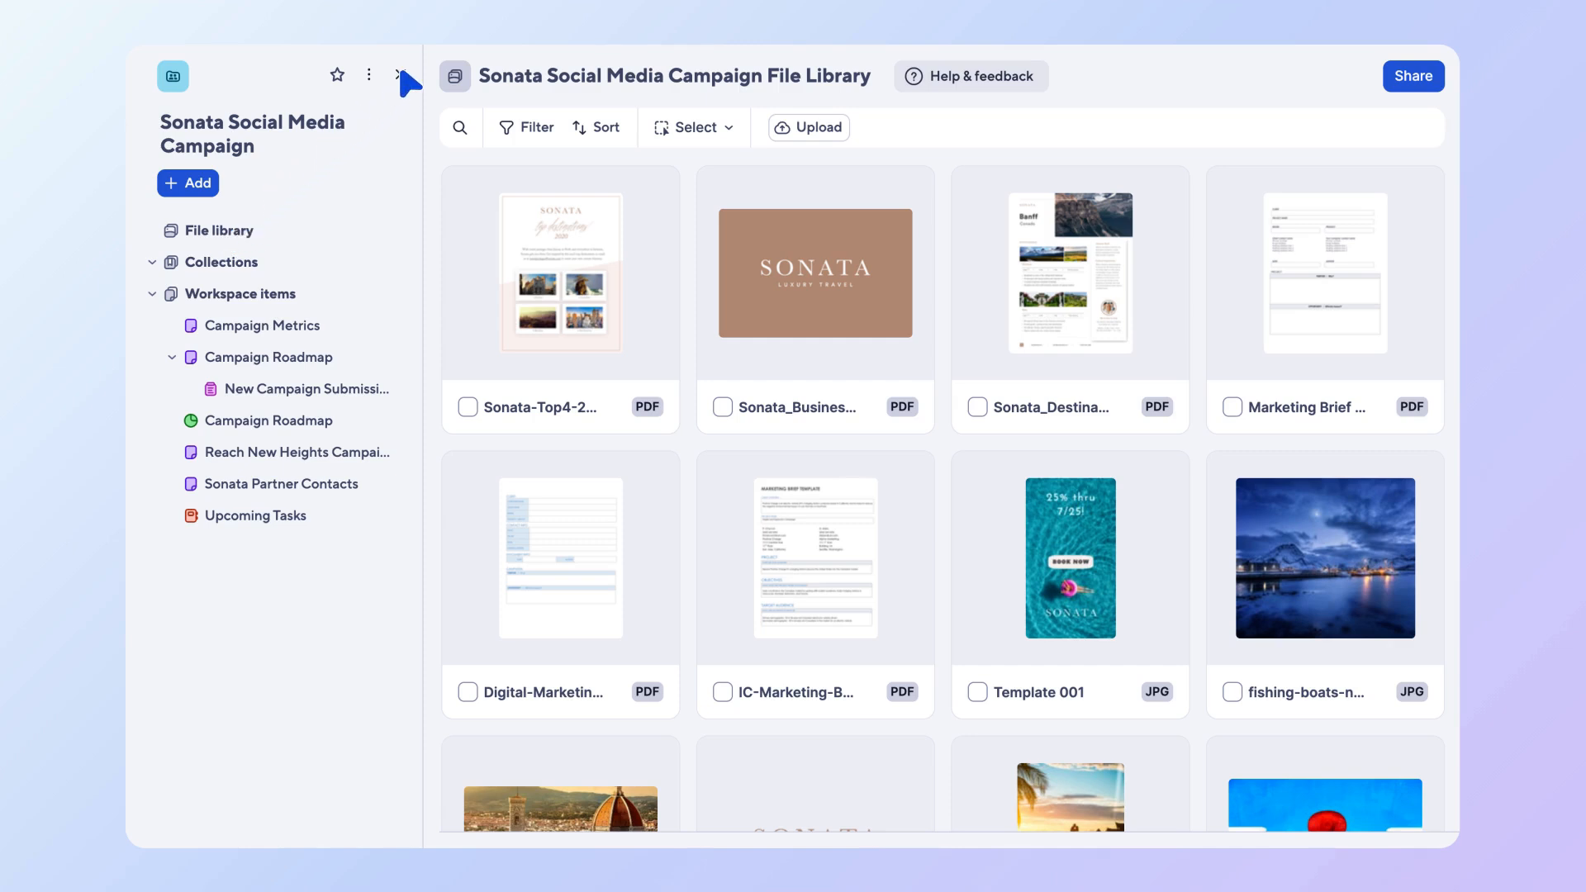
Collapse the sidebar and upload the 06-14-25 Marketing Brief PDF to the library
{"action": "left_click", "coordinate": [395, 75]}
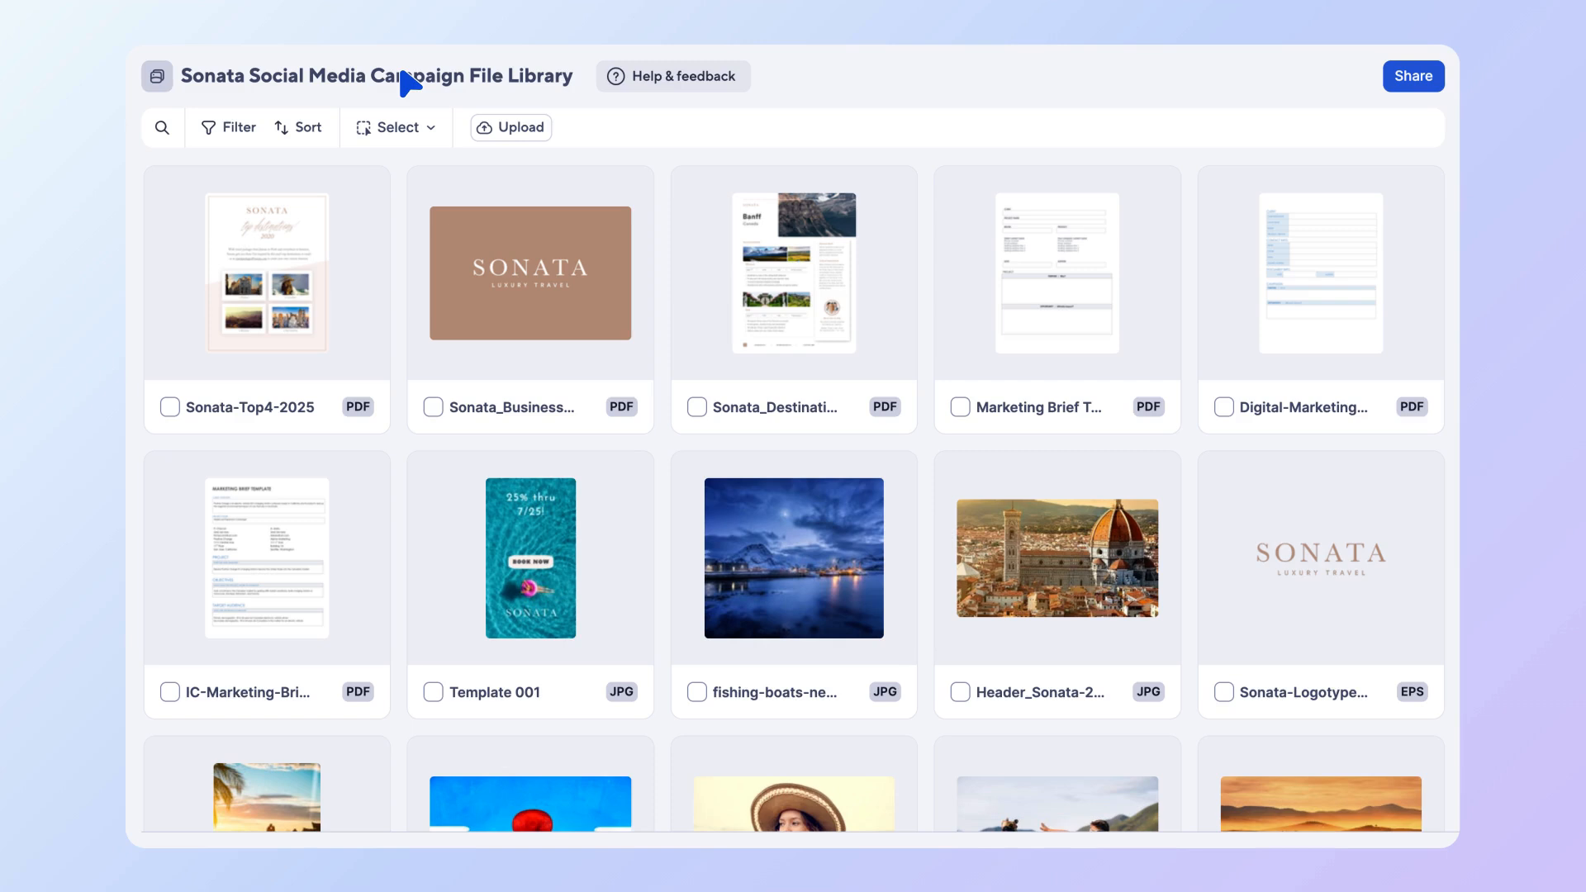
{"action": "mouse_move", "coordinate": [528, 148]}
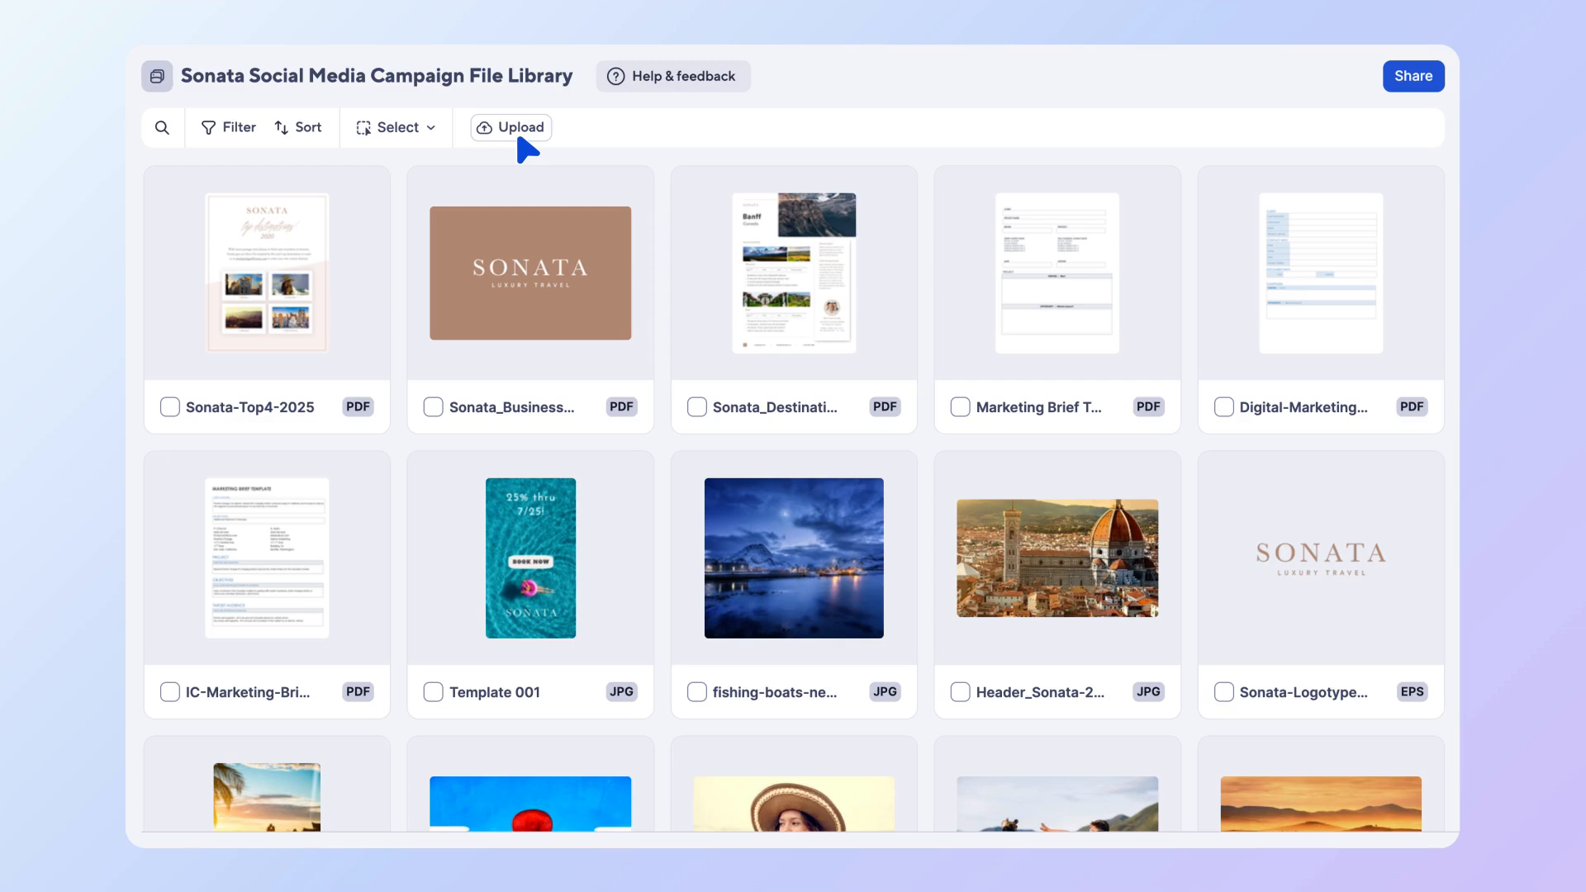
{"action": "left_click", "coordinate": [510, 127]}
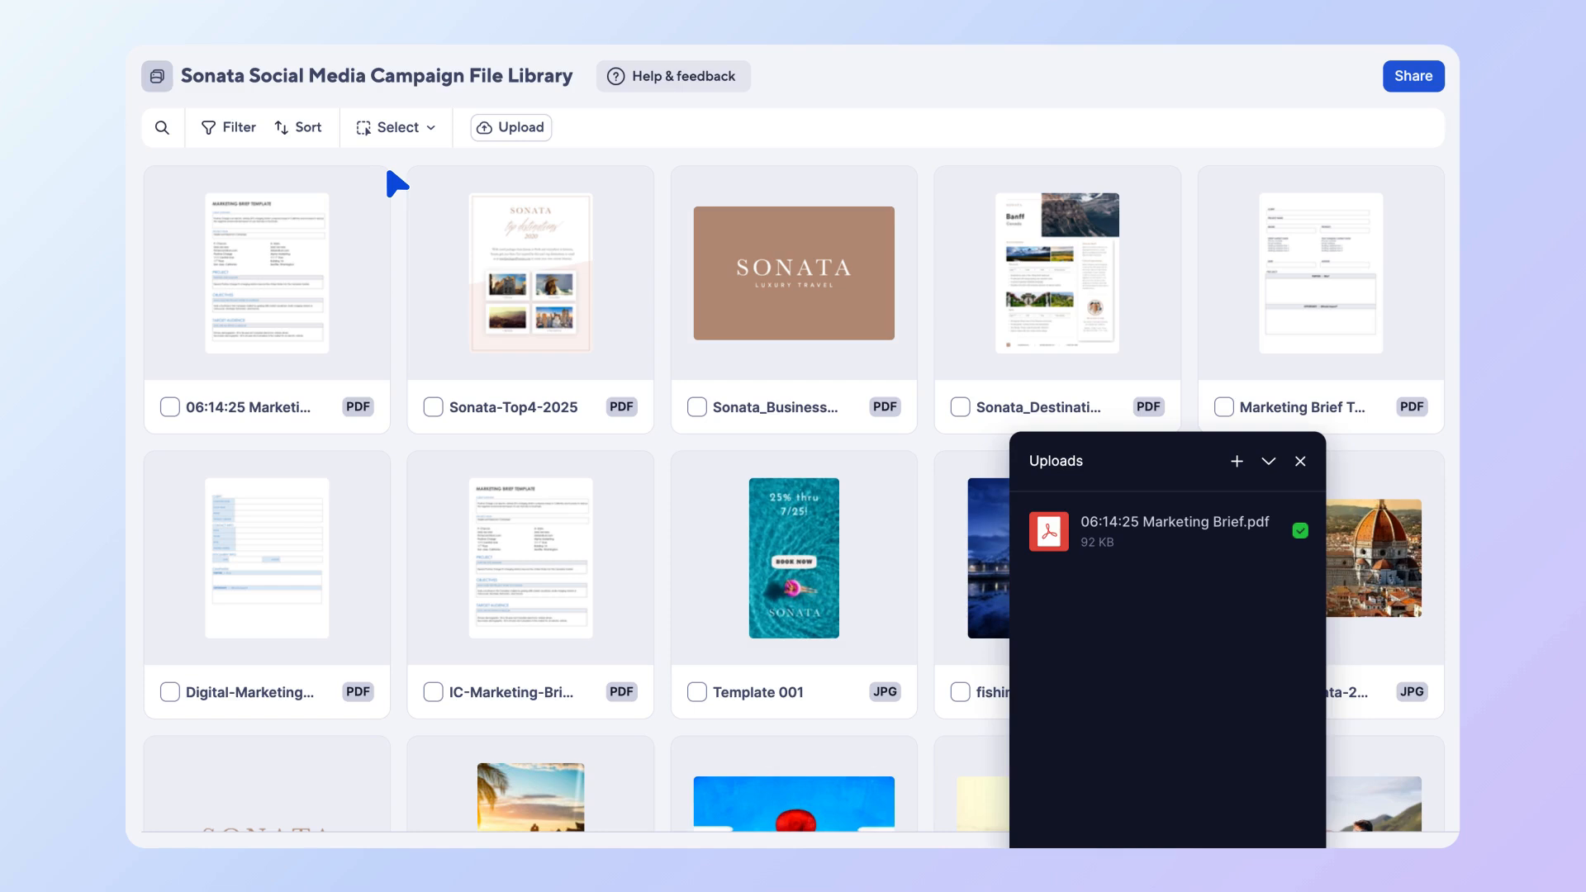
{"action": "mouse_move", "coordinate": [282, 273]}
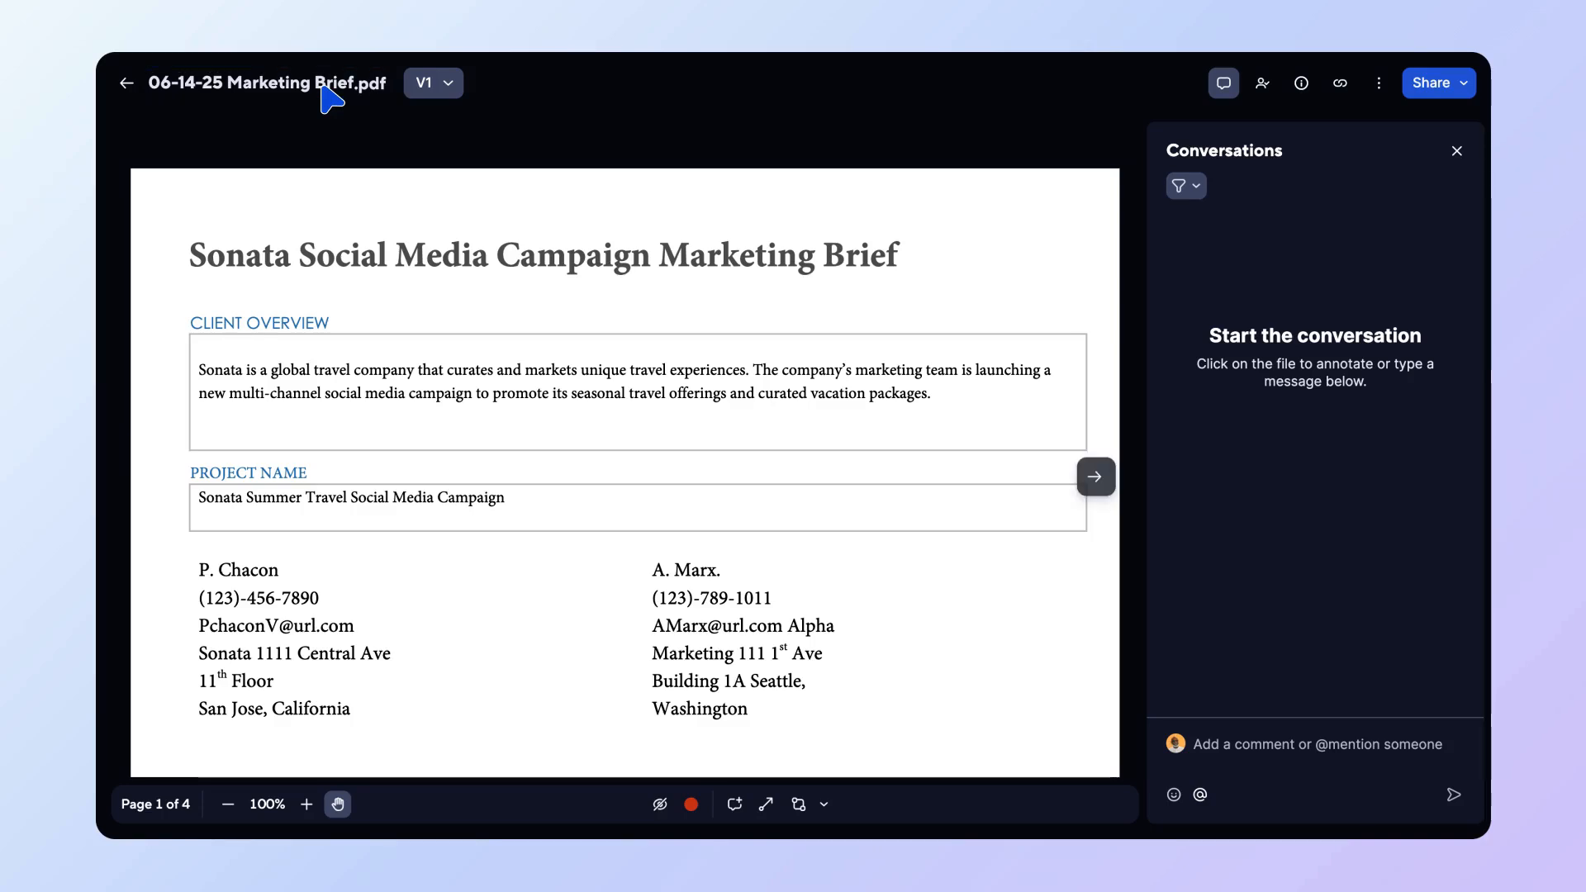
{"action": "mouse_move", "coordinate": [319, 201]}
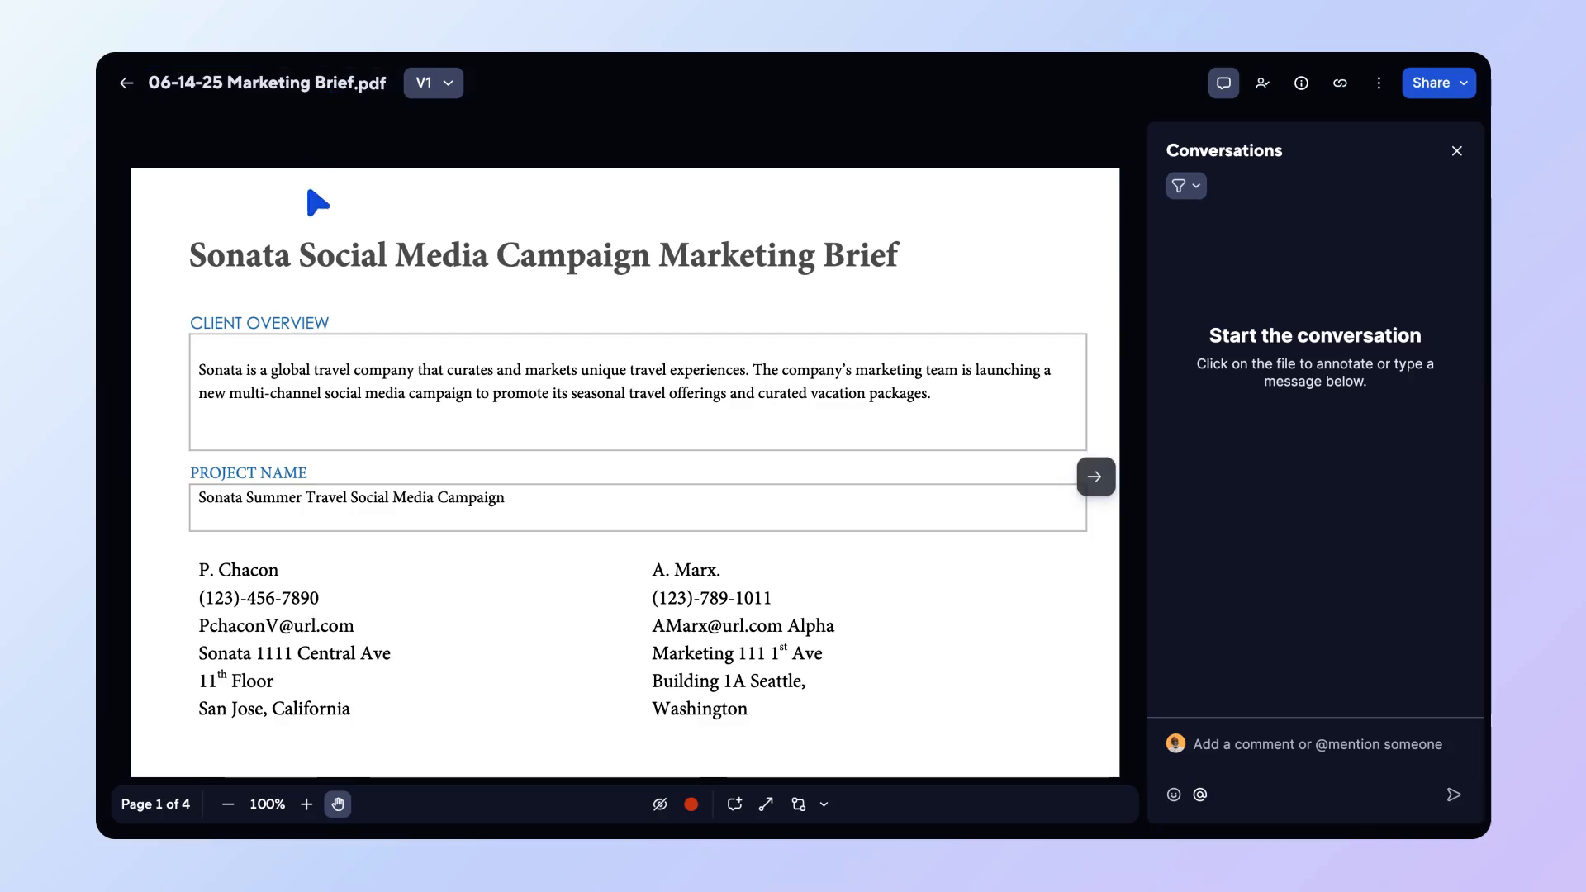
Zoom the brief out and back in, then show its Details panel with description, tags and versions
{"action": "left_click", "coordinate": [228, 805]}
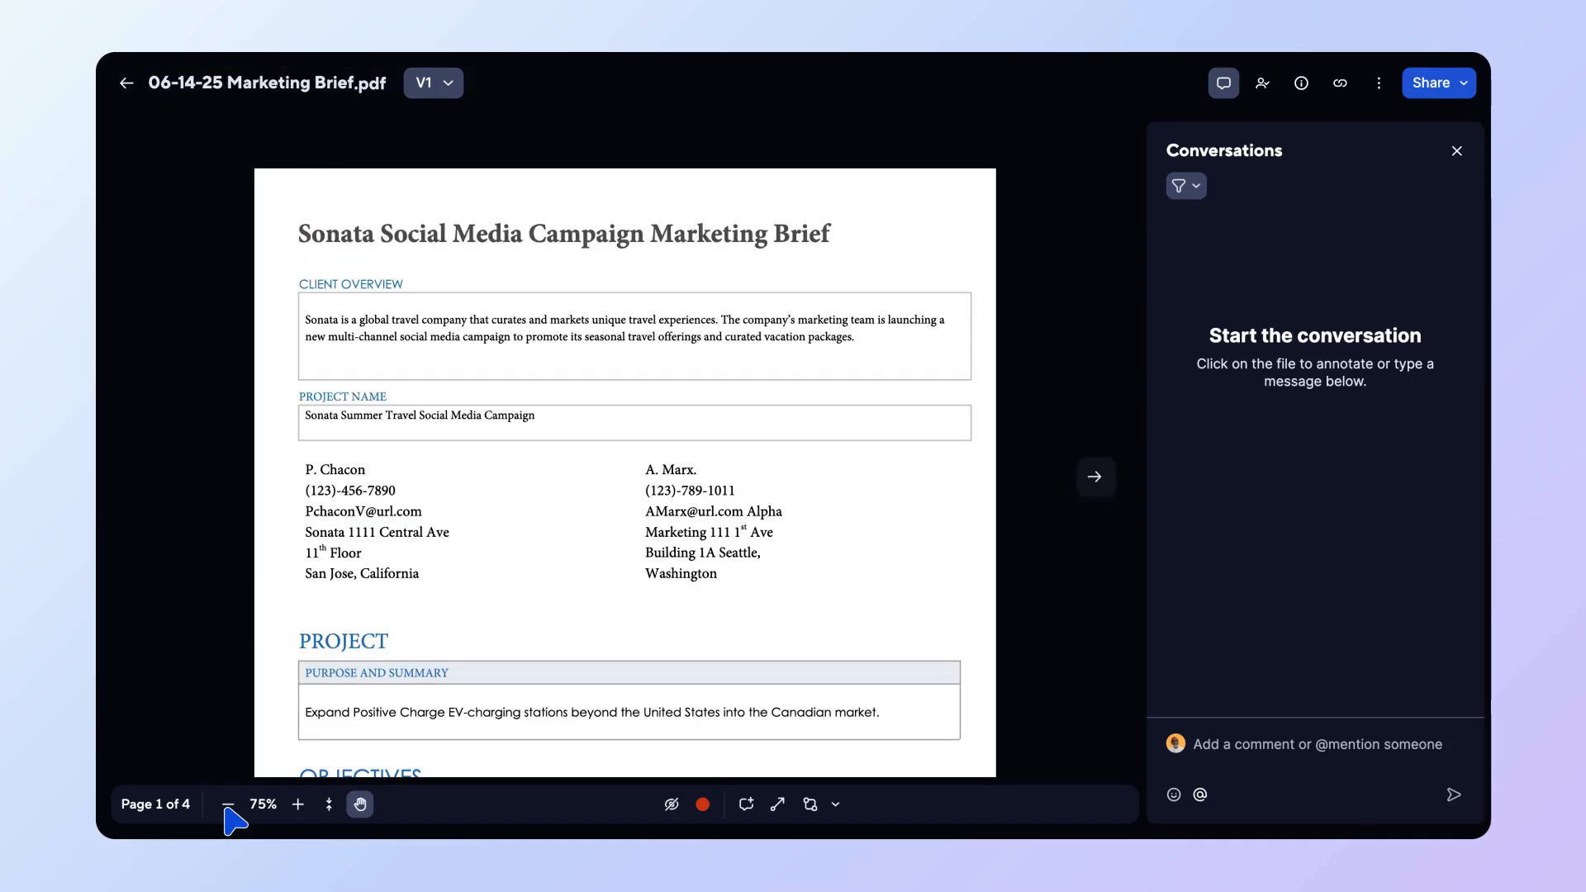
{"action": "left_click", "coordinate": [297, 805]}
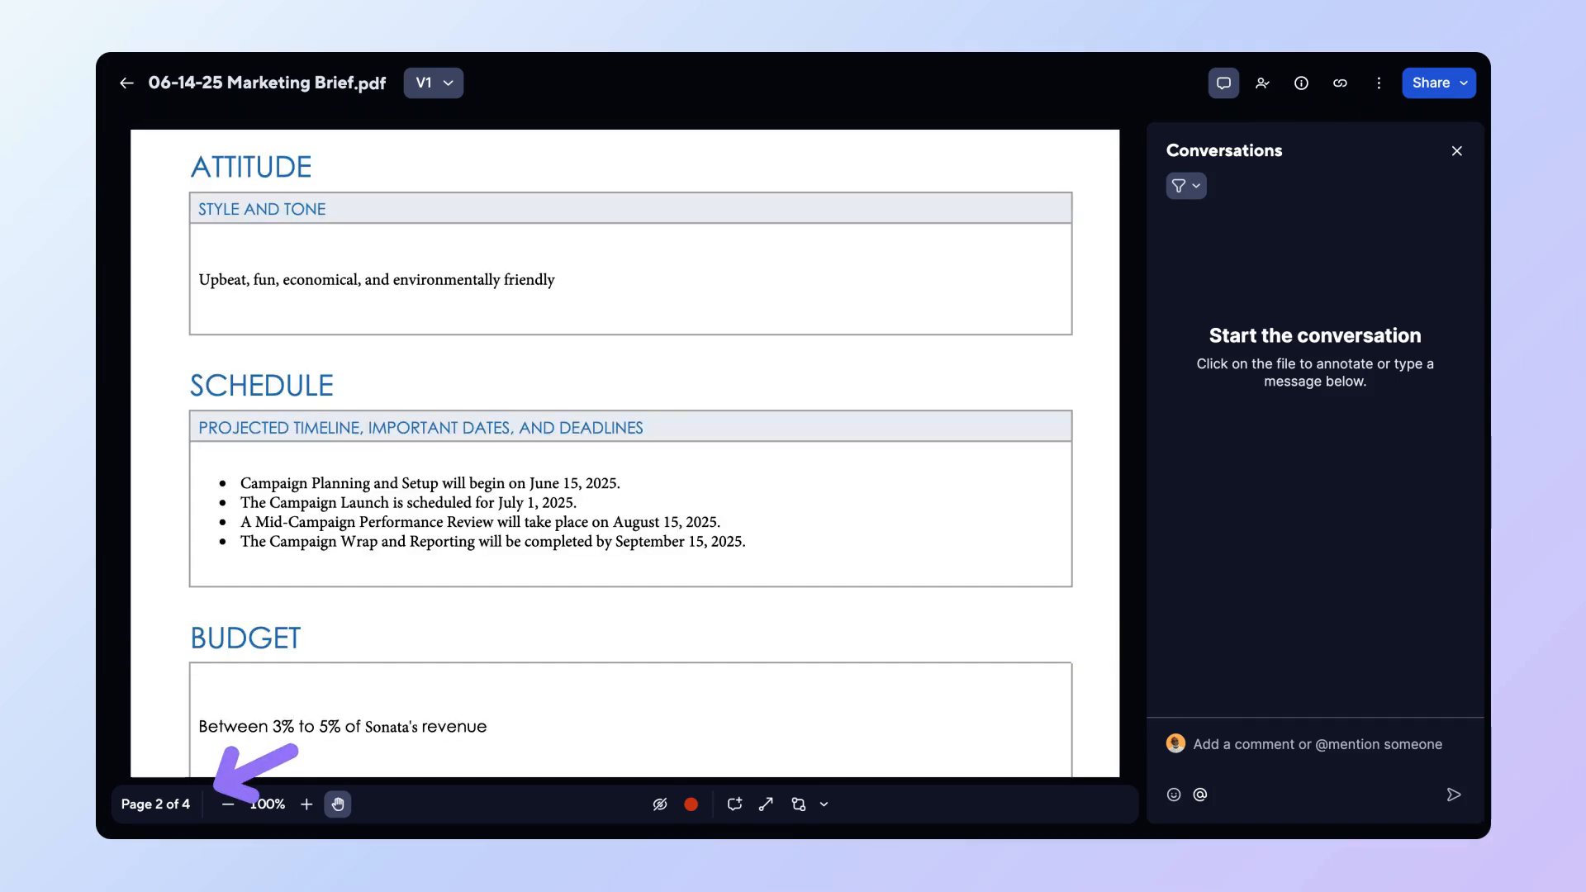
{"action": "mouse_move", "coordinate": [242, 768]}
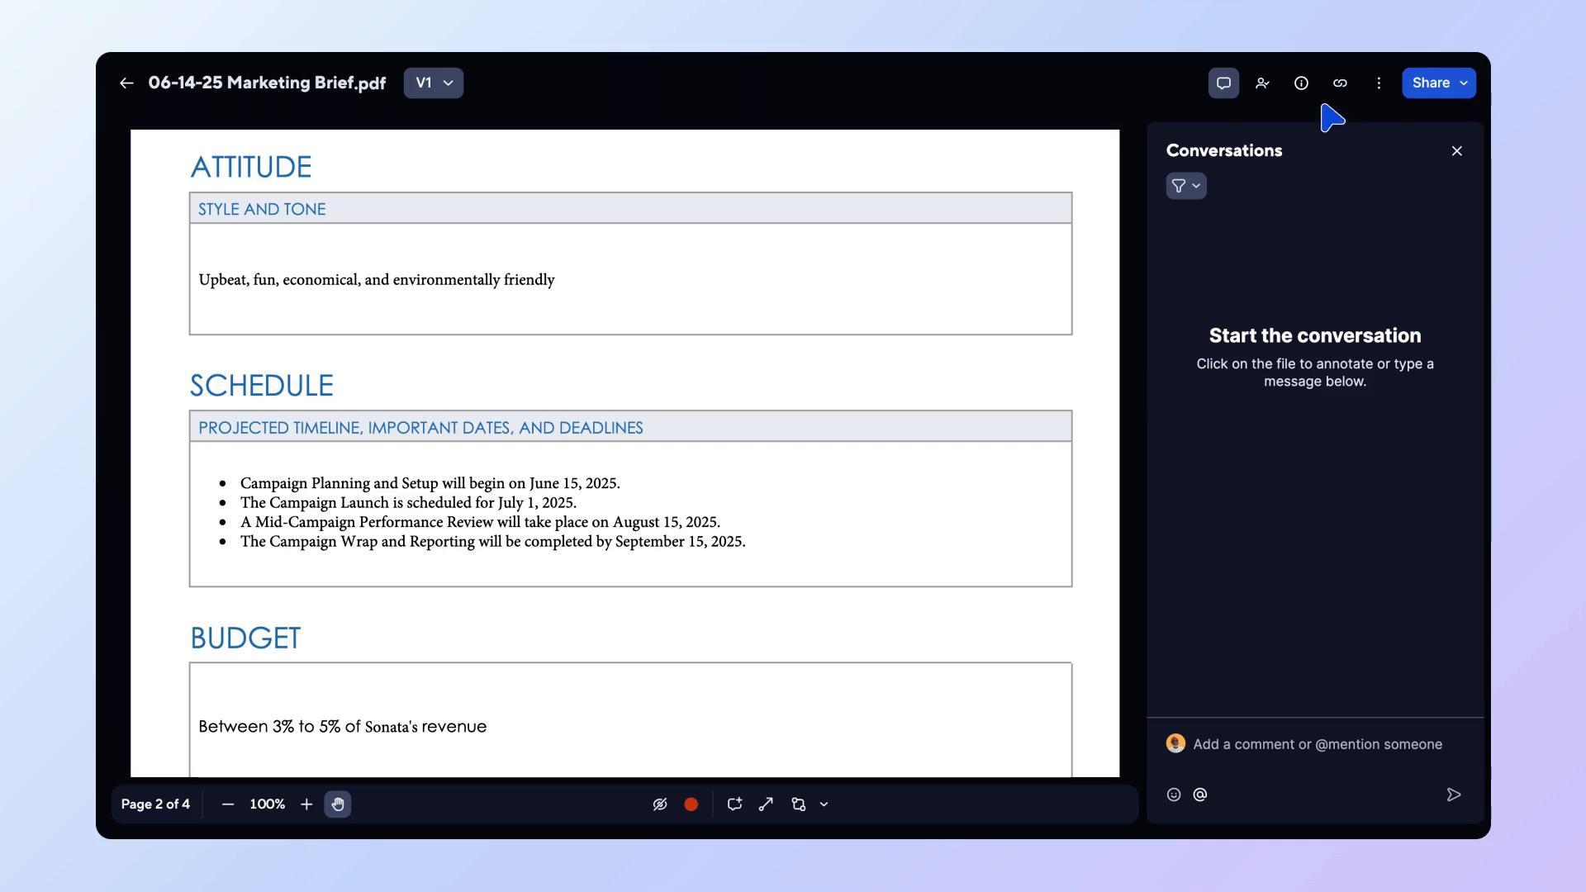
{"action": "left_click", "coordinate": [1301, 83]}
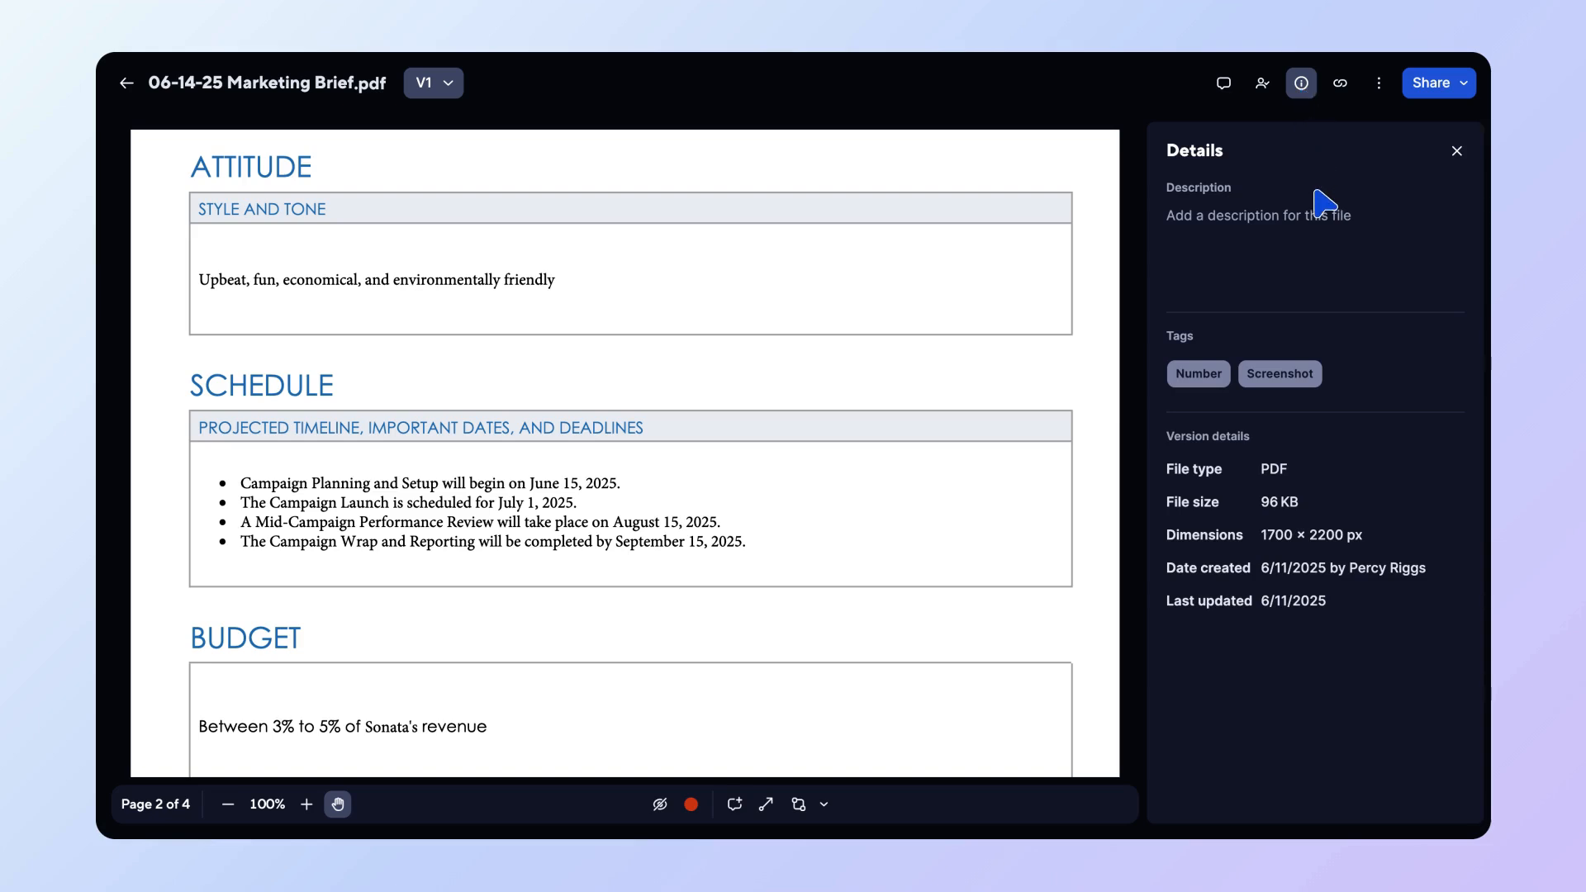
{"action": "type", "text": "Cal"}
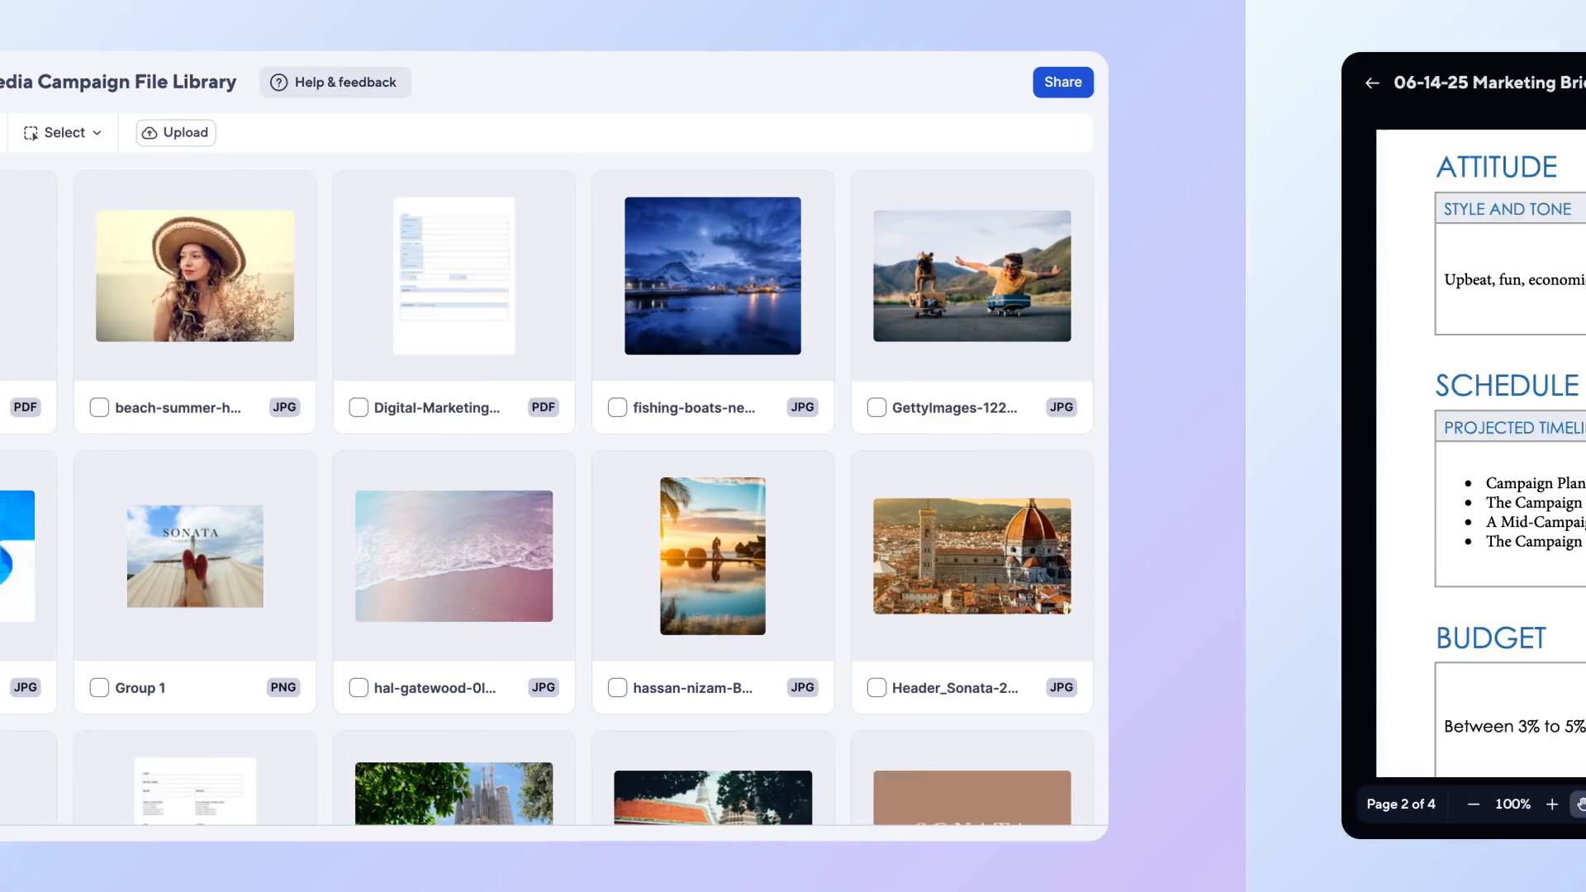
Select the Marketing Brief, beach photo and digital marketing PDF and tag them 'Campaign Phase 1'
{"action": "left_click", "coordinate": [1373, 83]}
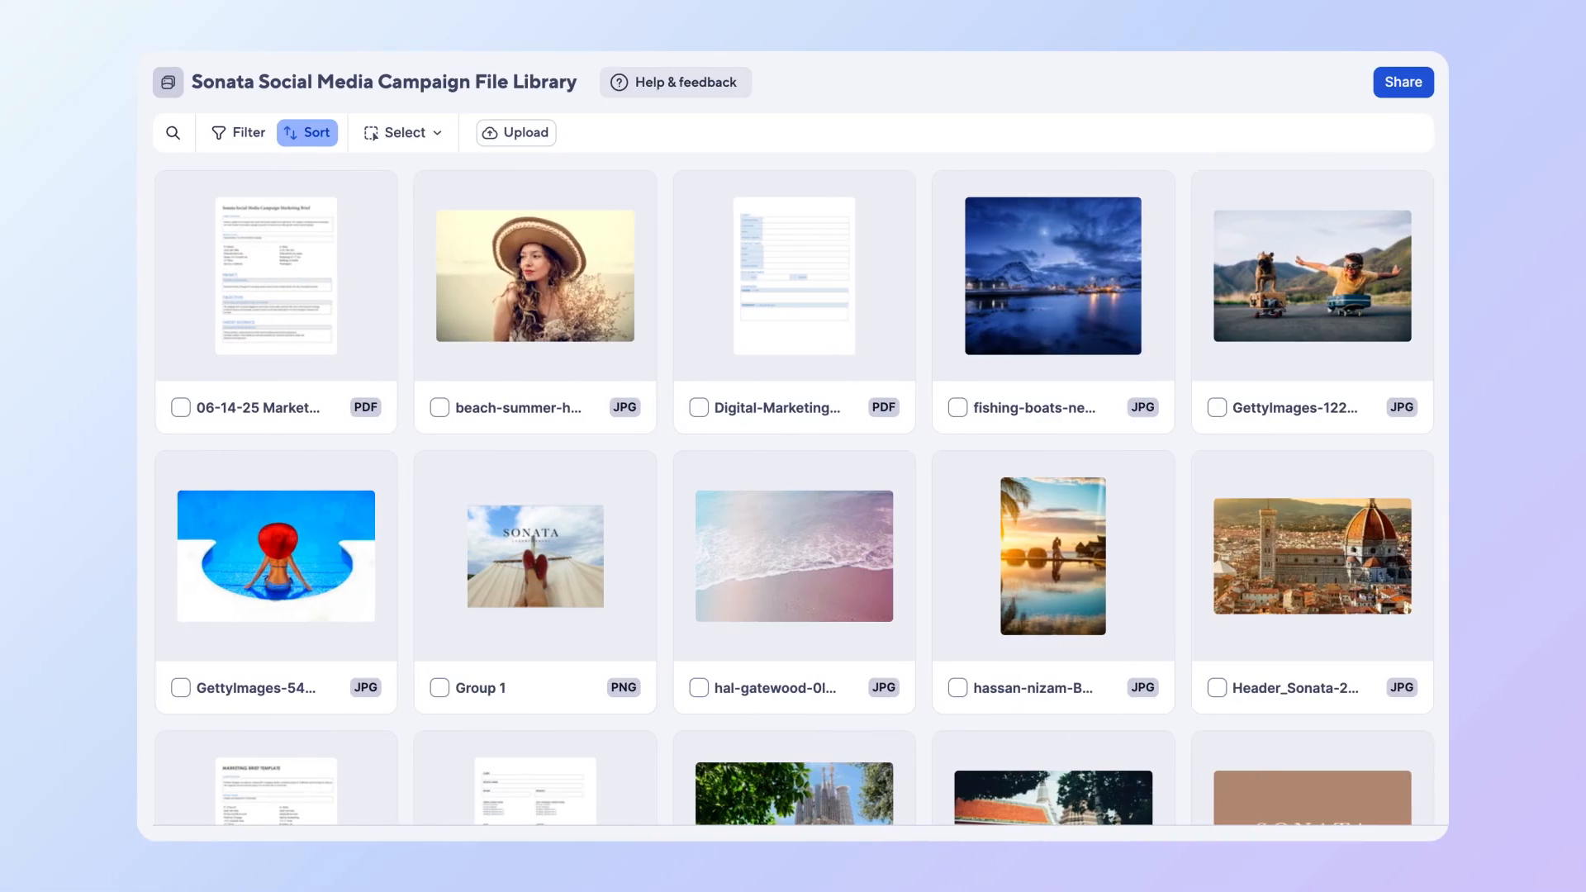
{"action": "left_click", "coordinate": [180, 406]}
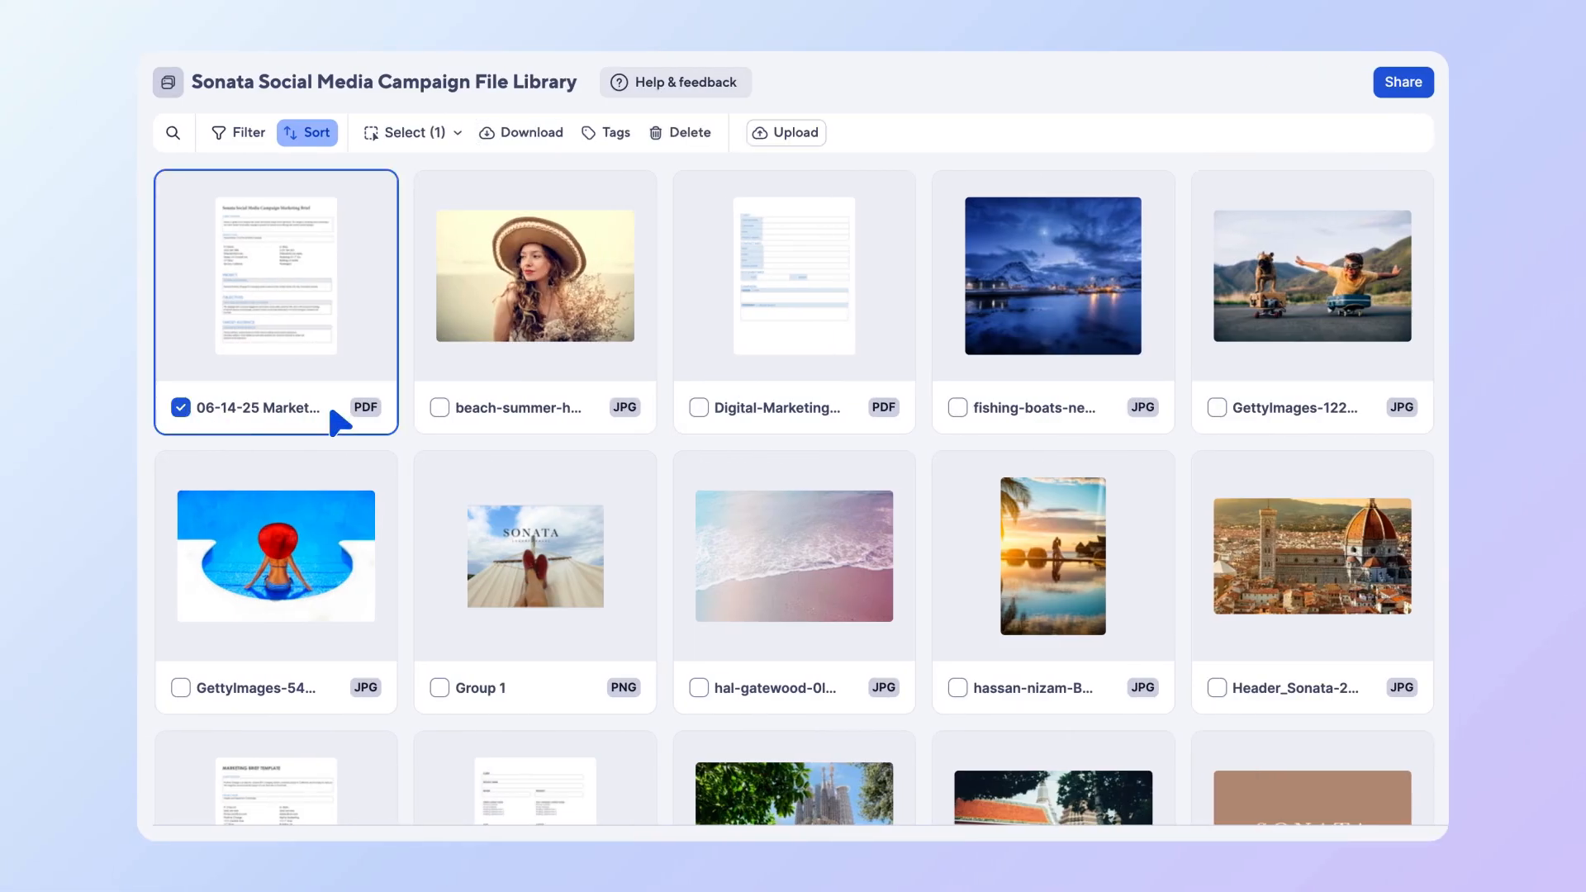
{"action": "left_click", "coordinate": [698, 406]}
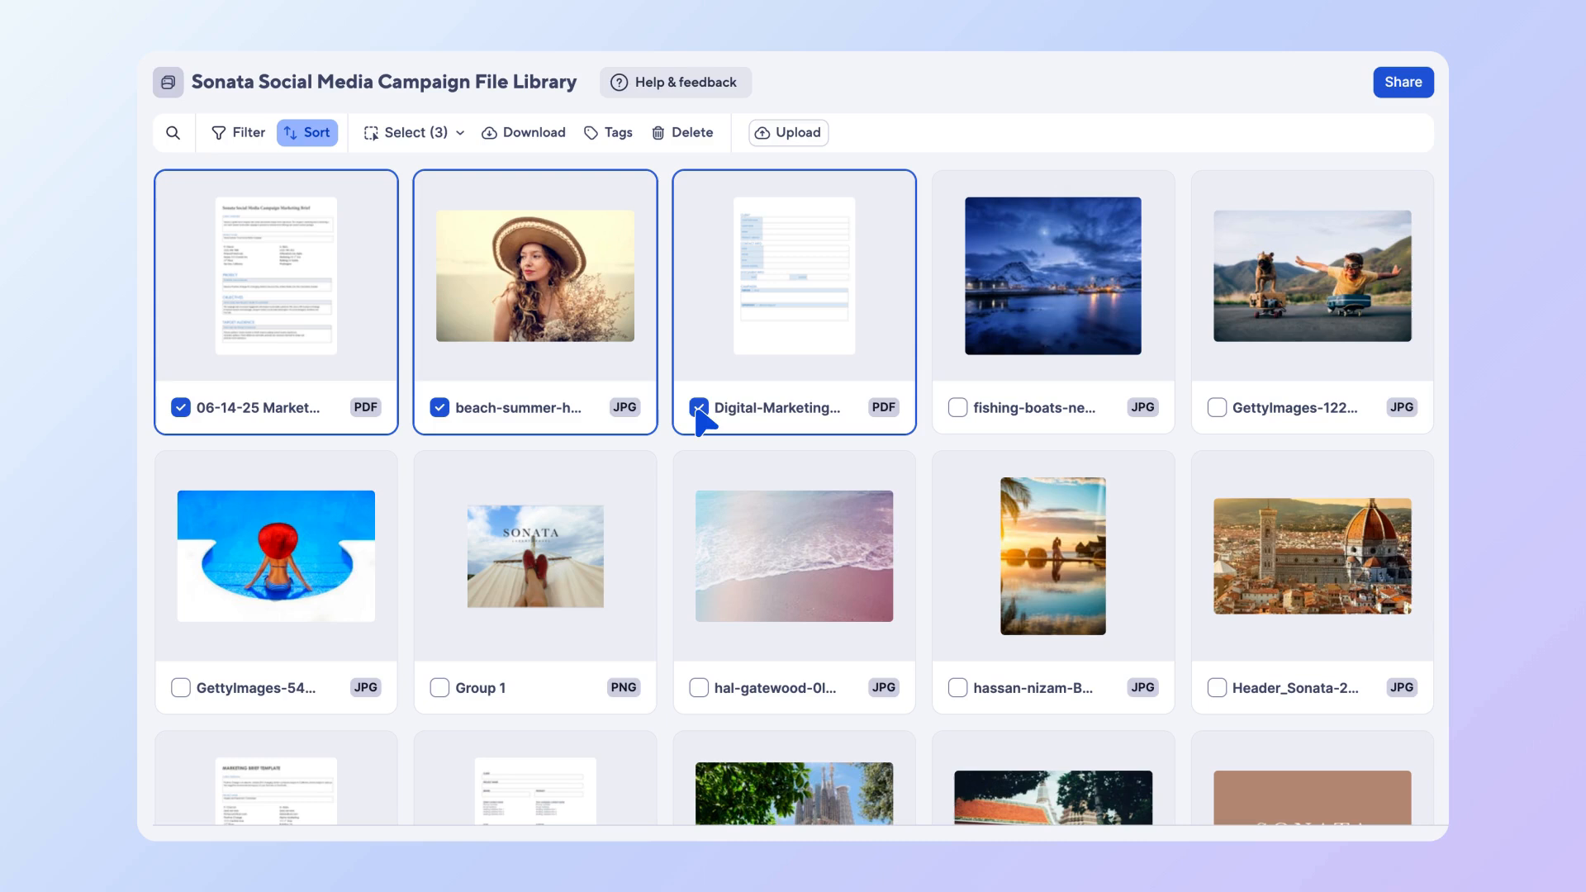
{"action": "left_click", "coordinate": [618, 132]}
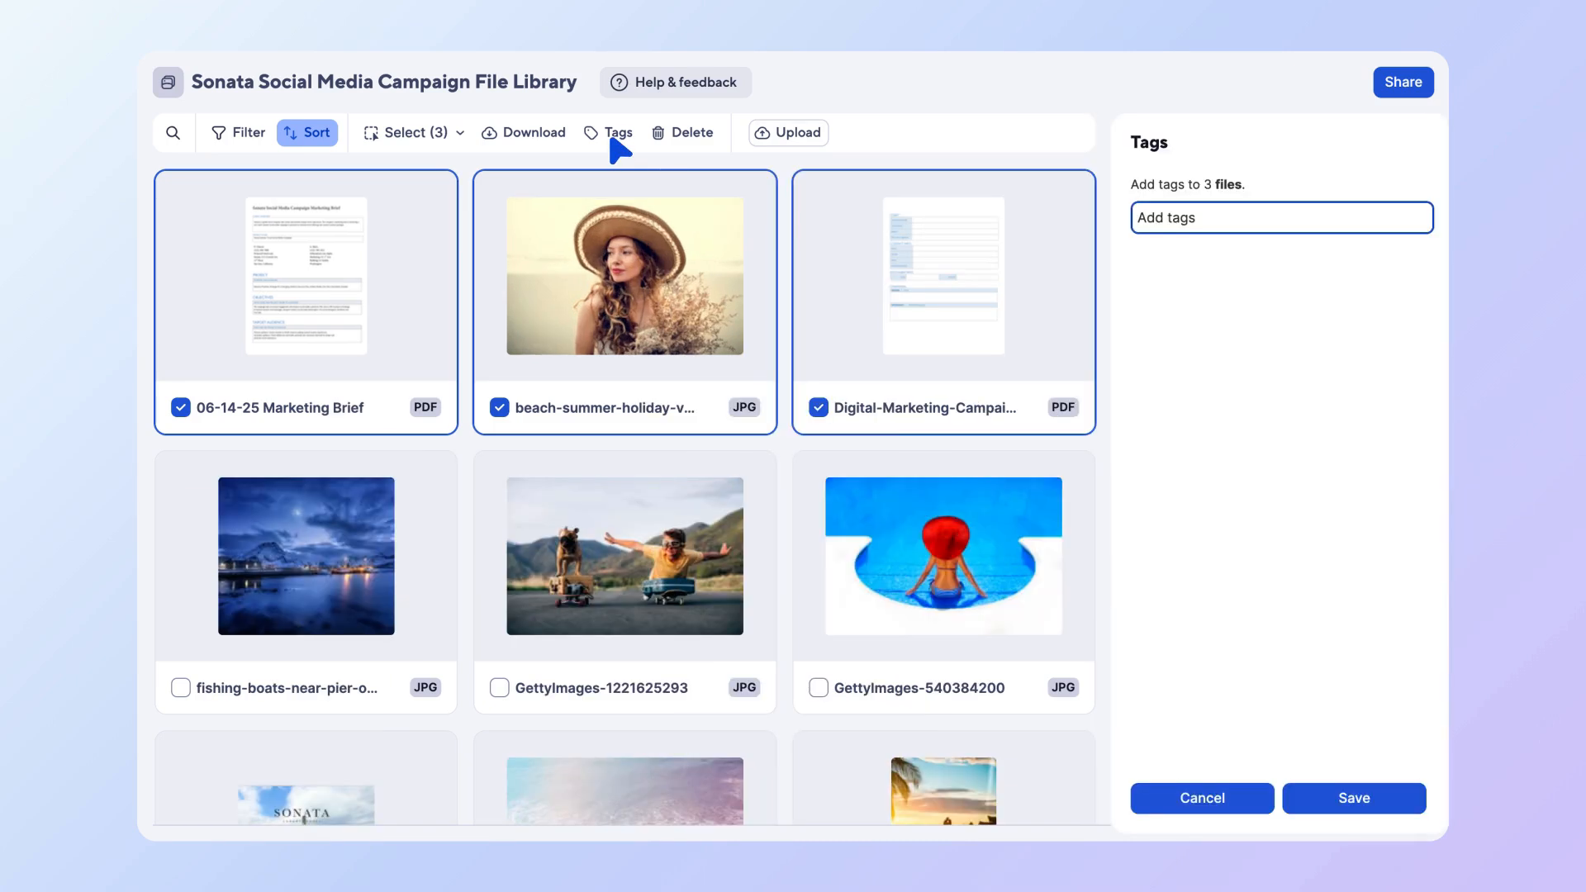
{"action": "type", "text": "Campaign Phase 1"}
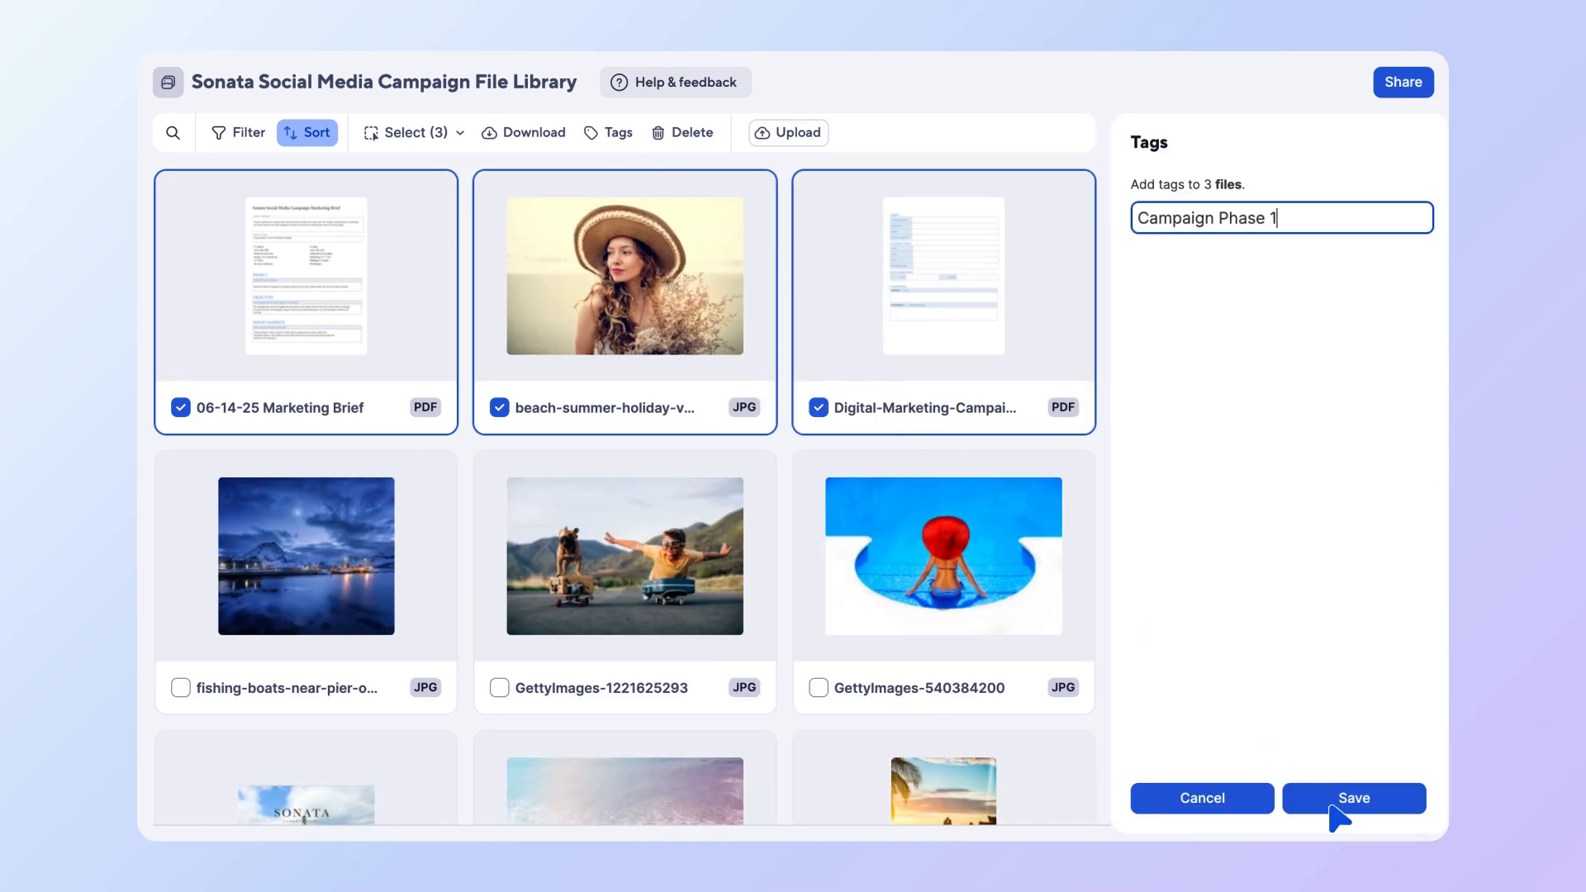
{"action": "left_click", "coordinate": [1353, 796]}
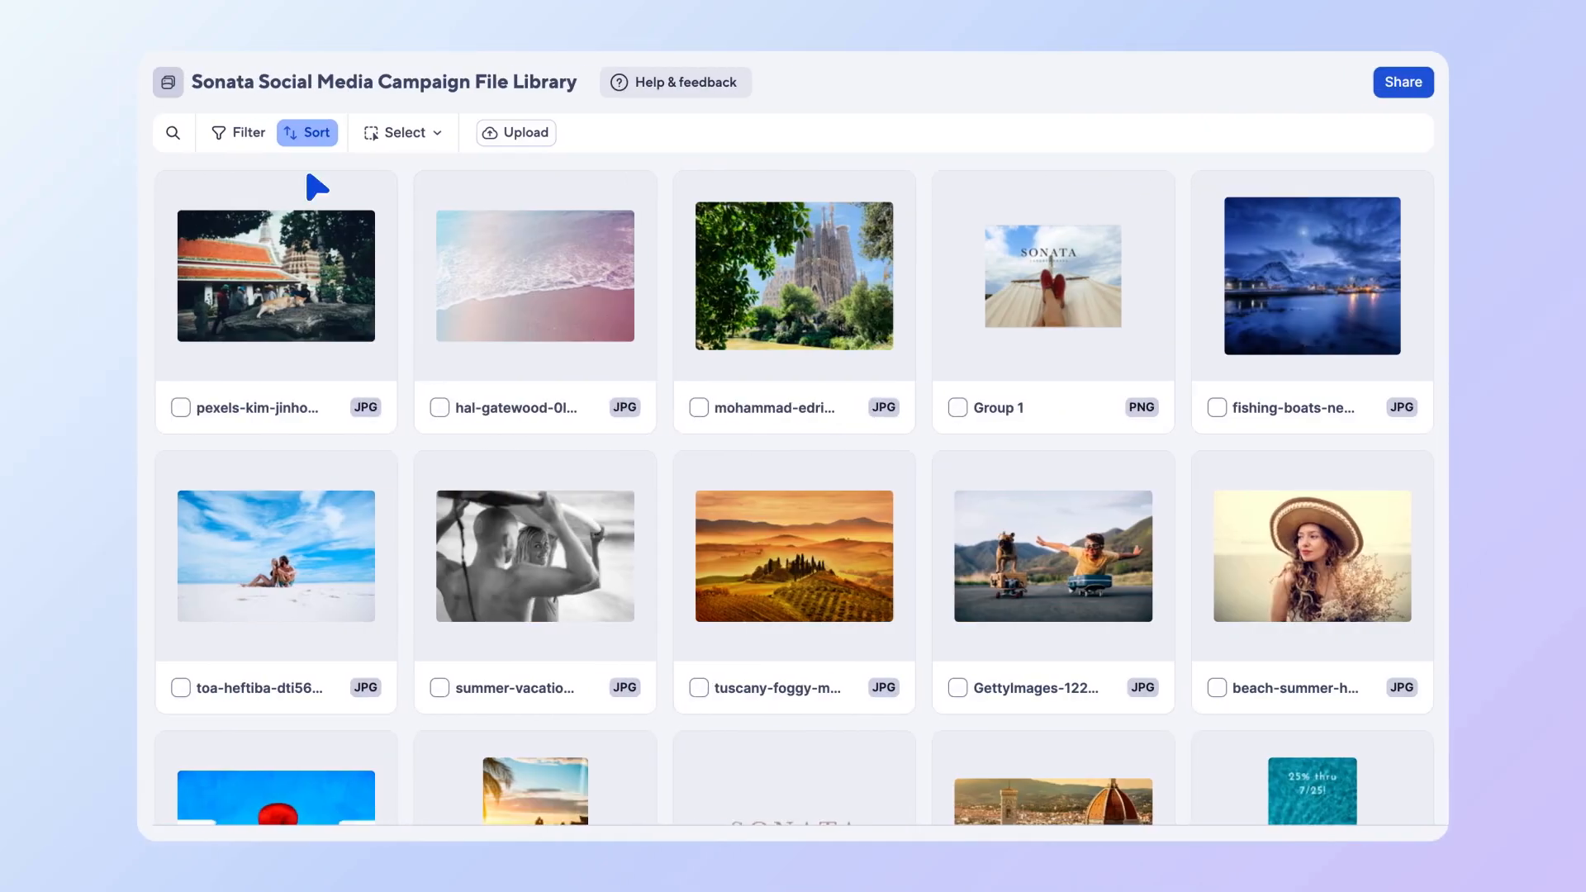
Search the library for 'Phase 1' and open the sunset beach couple photo
{"action": "left_click", "coordinate": [172, 132]}
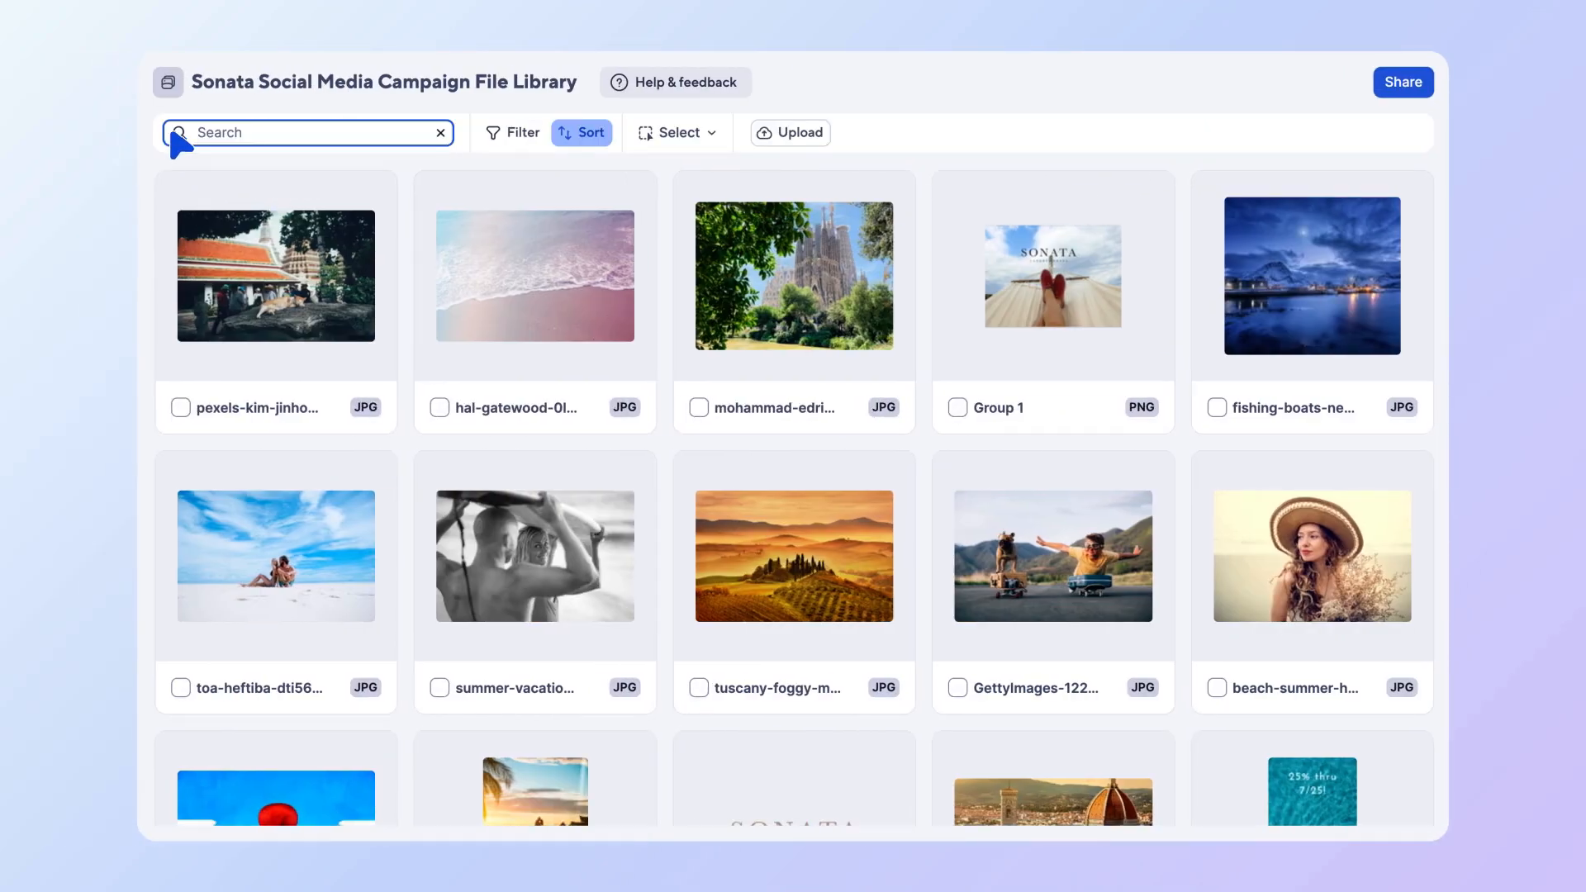
{"action": "type", "text": "Phase 1"}
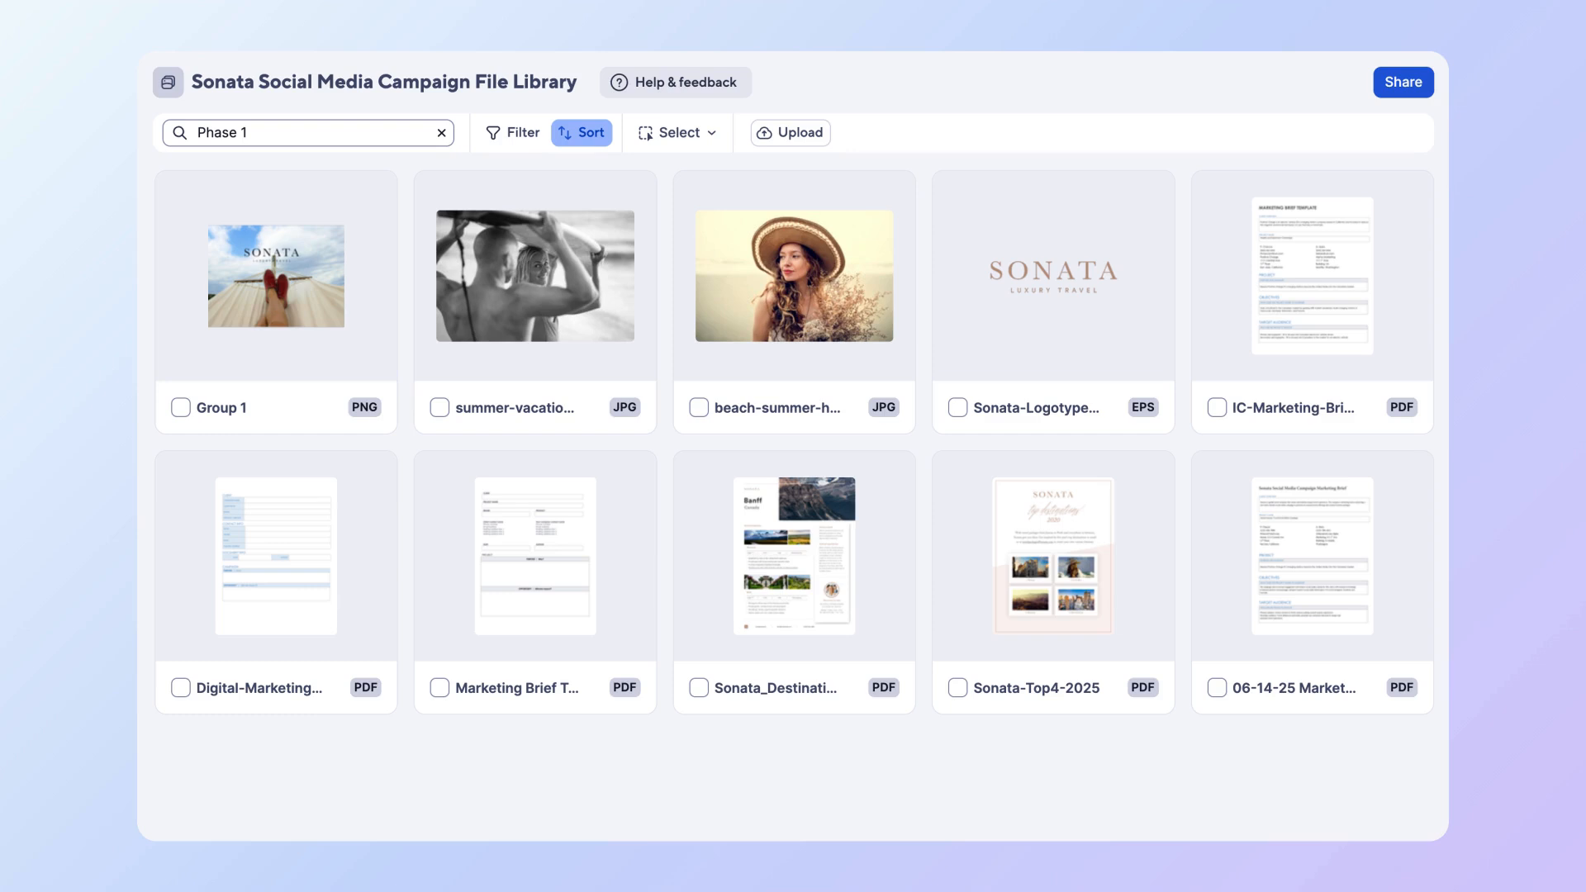
{"action": "mouse_move", "coordinate": [529, 152]}
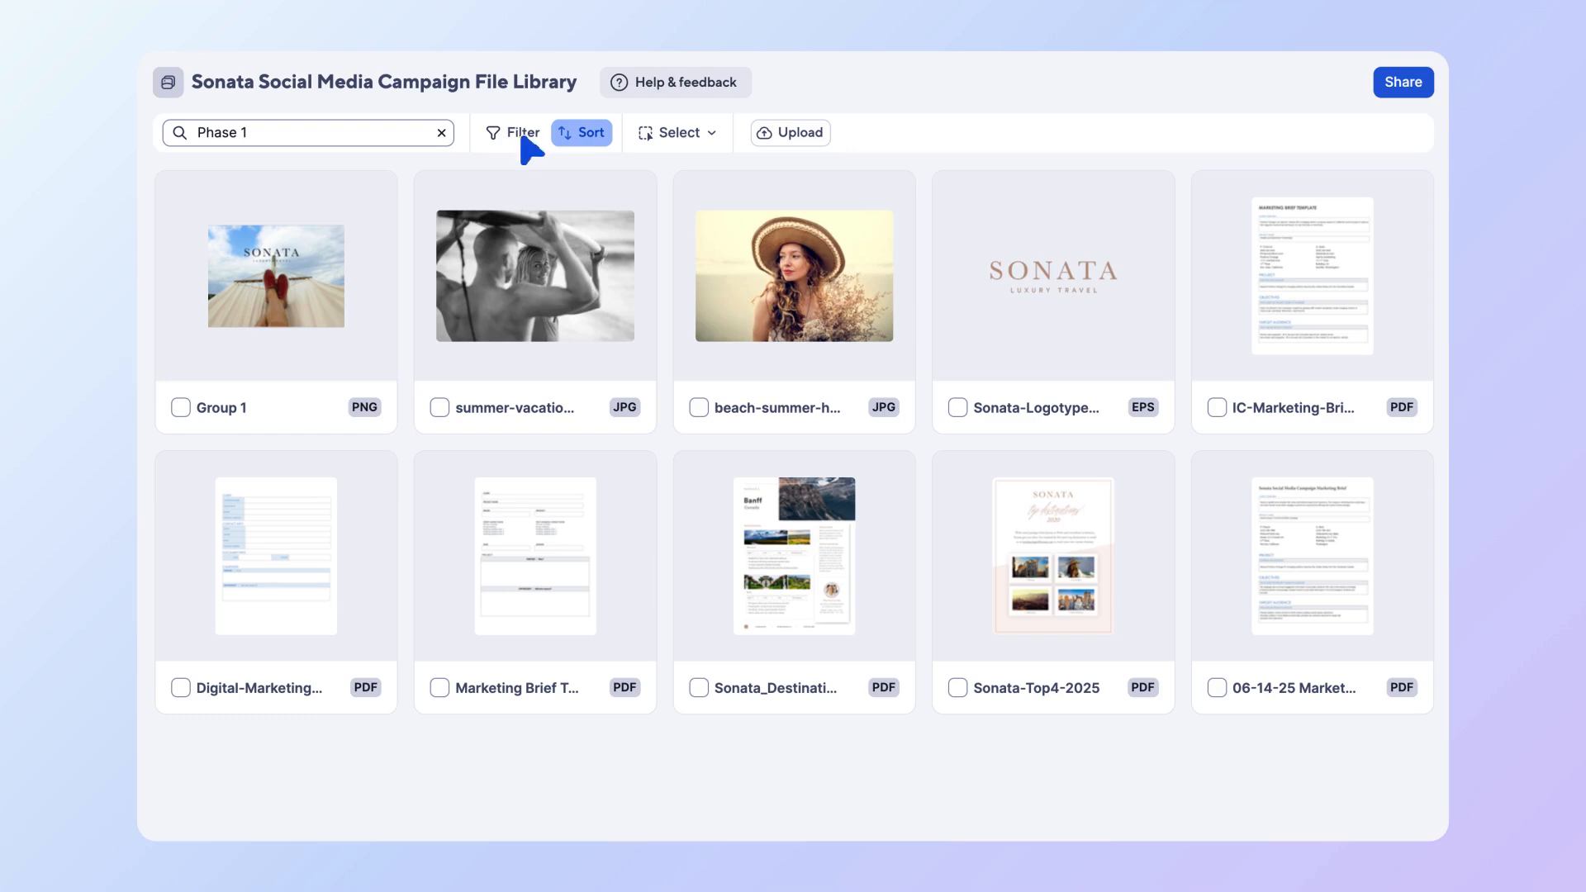
{"action": "left_click", "coordinate": [582, 133]}
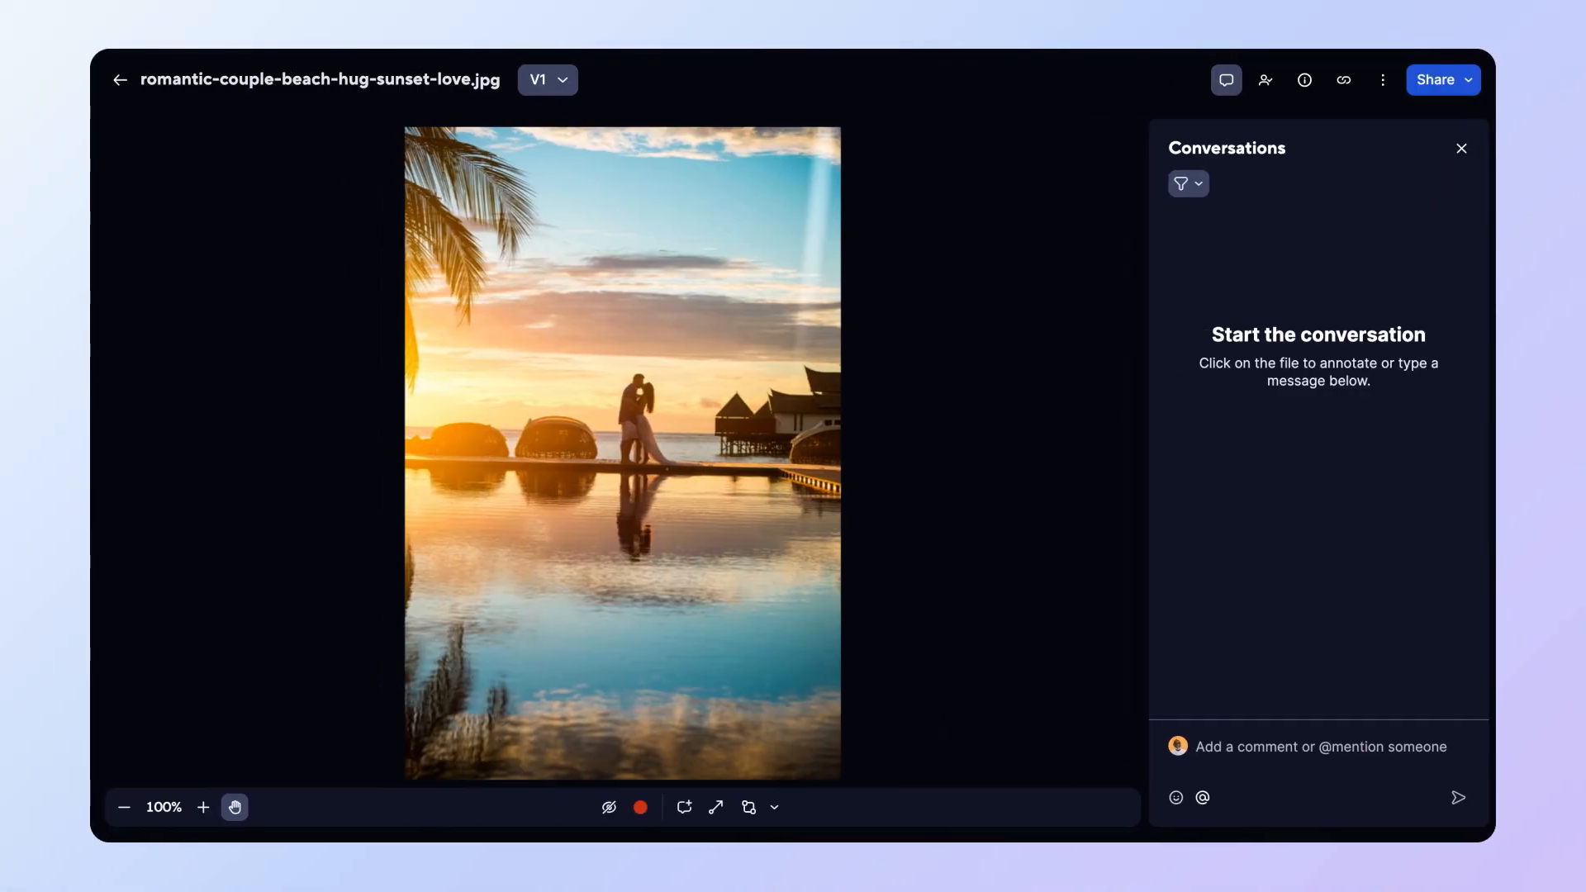
{"action": "mouse_move", "coordinate": [826, 768]}
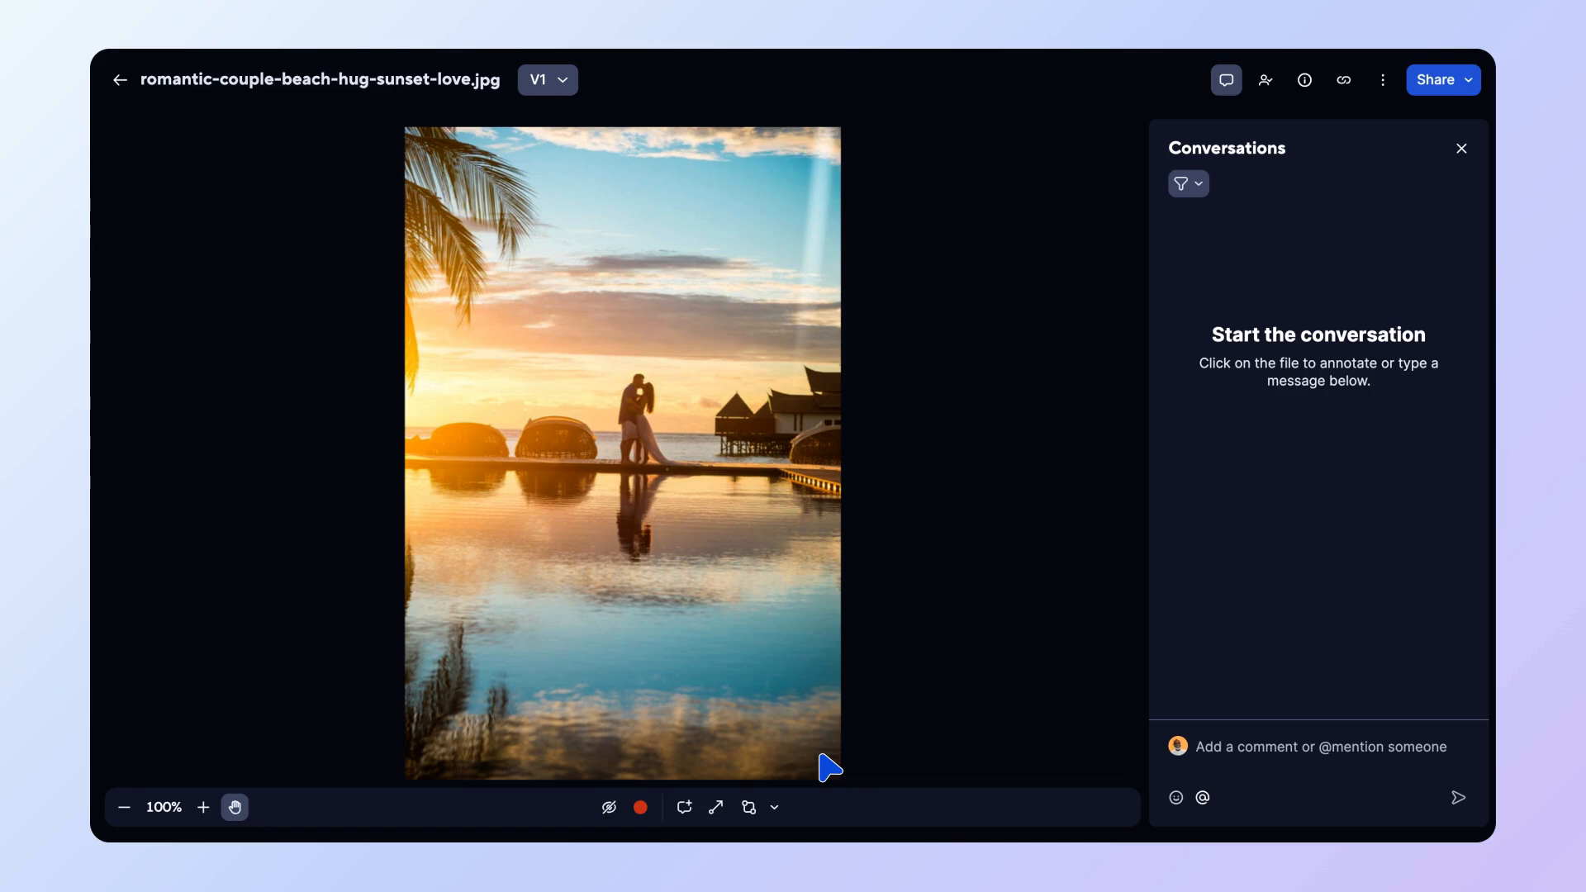
{"action": "mouse_move", "coordinate": [688, 815]}
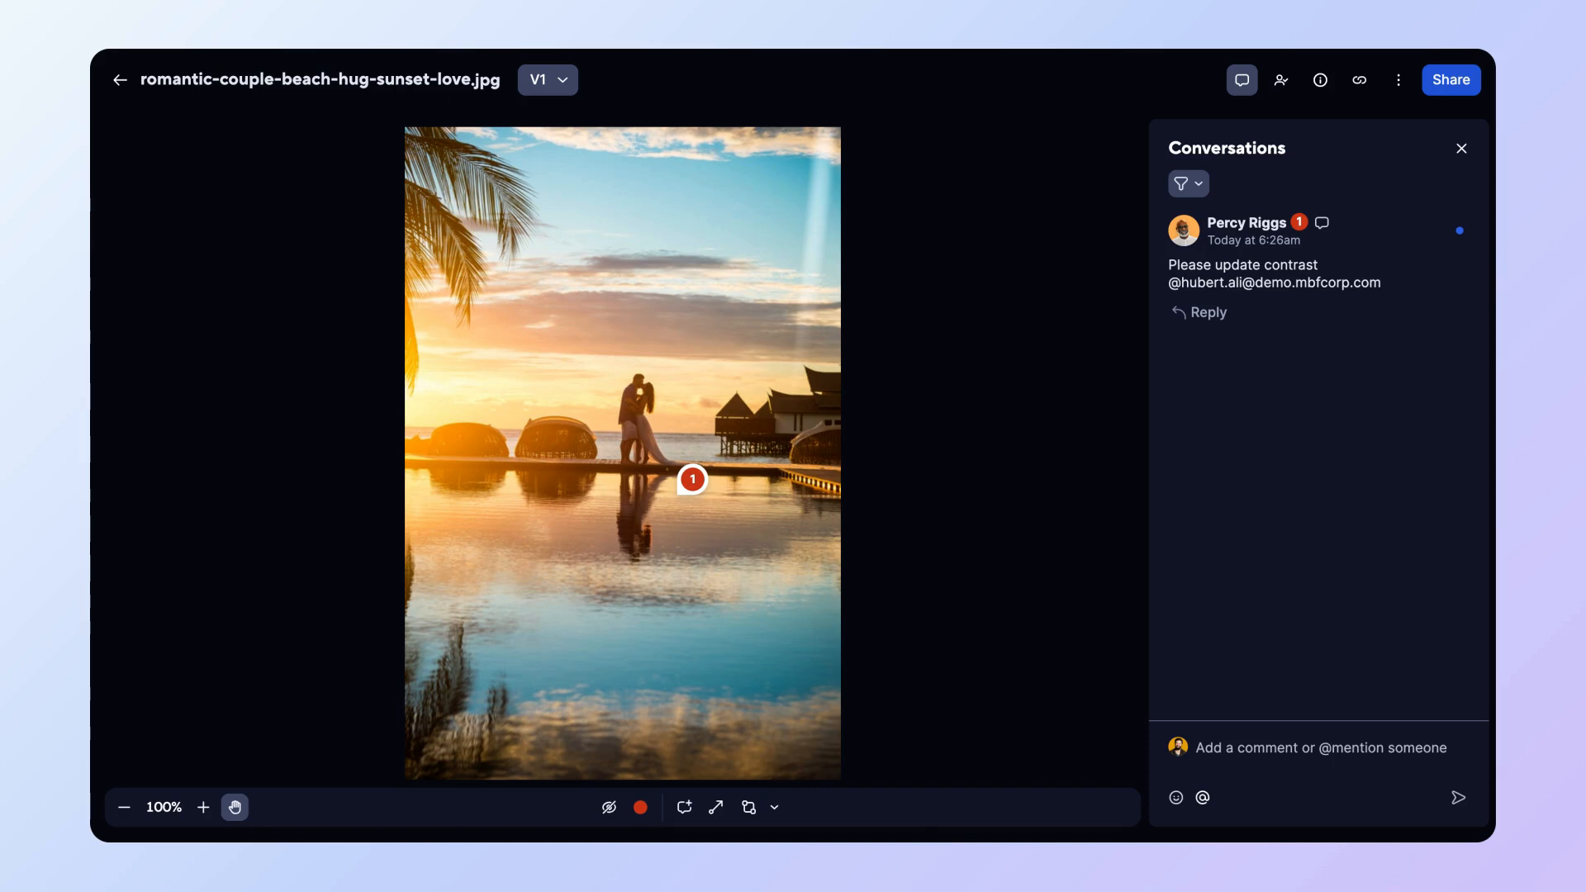
{"action": "mouse_move", "coordinate": [695, 162]}
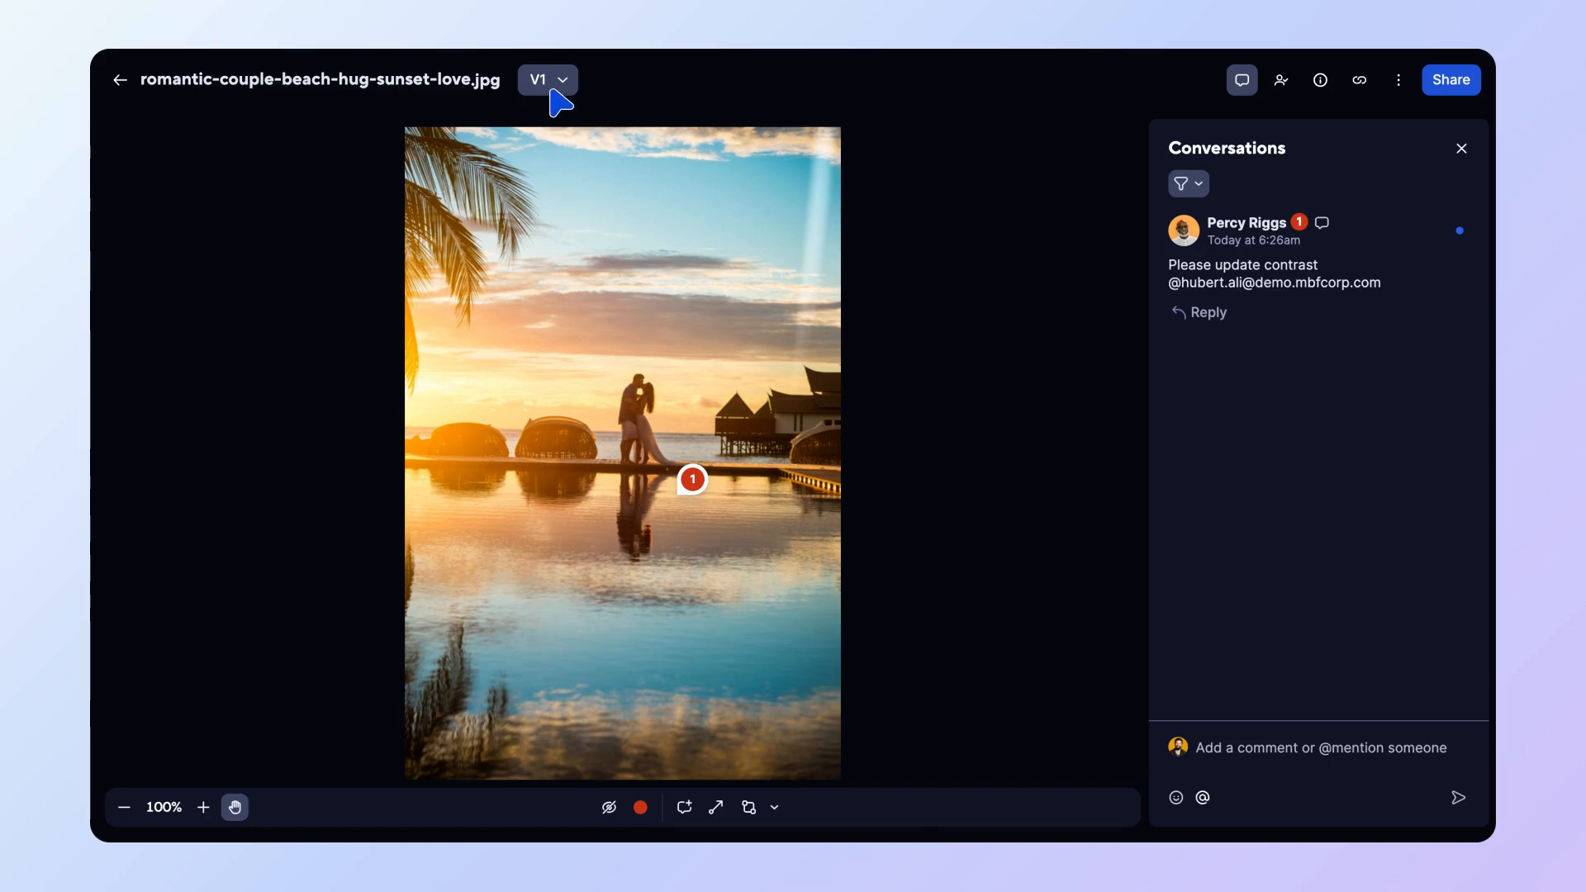
Add a new V2 version of the sunset couple photo from the version dropdown
{"action": "left_click", "coordinate": [547, 79]}
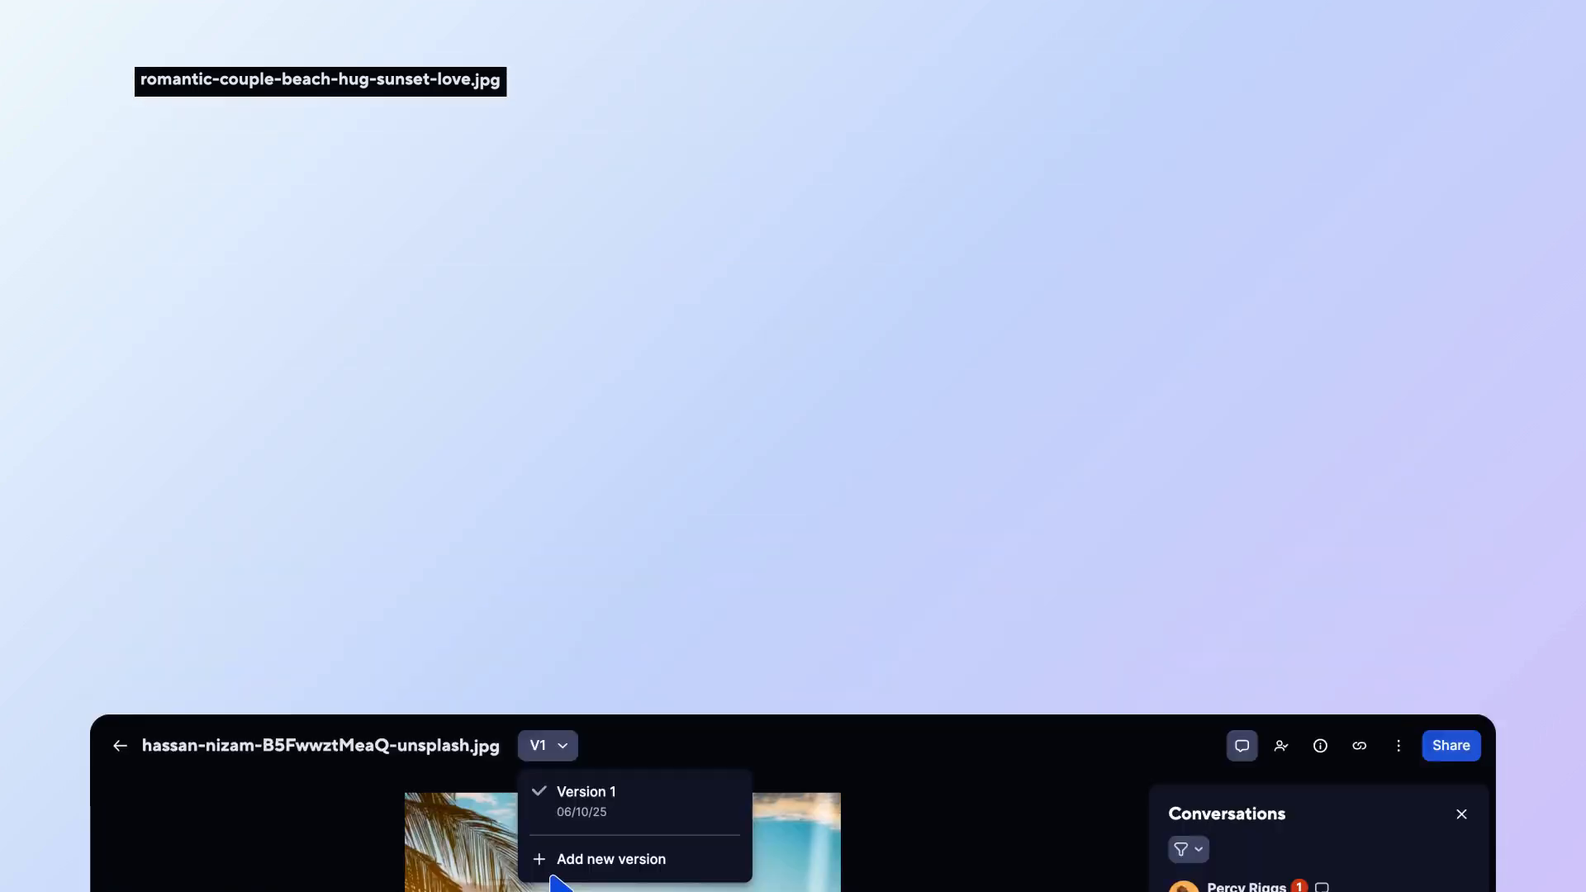
{"action": "left_click", "coordinate": [609, 859]}
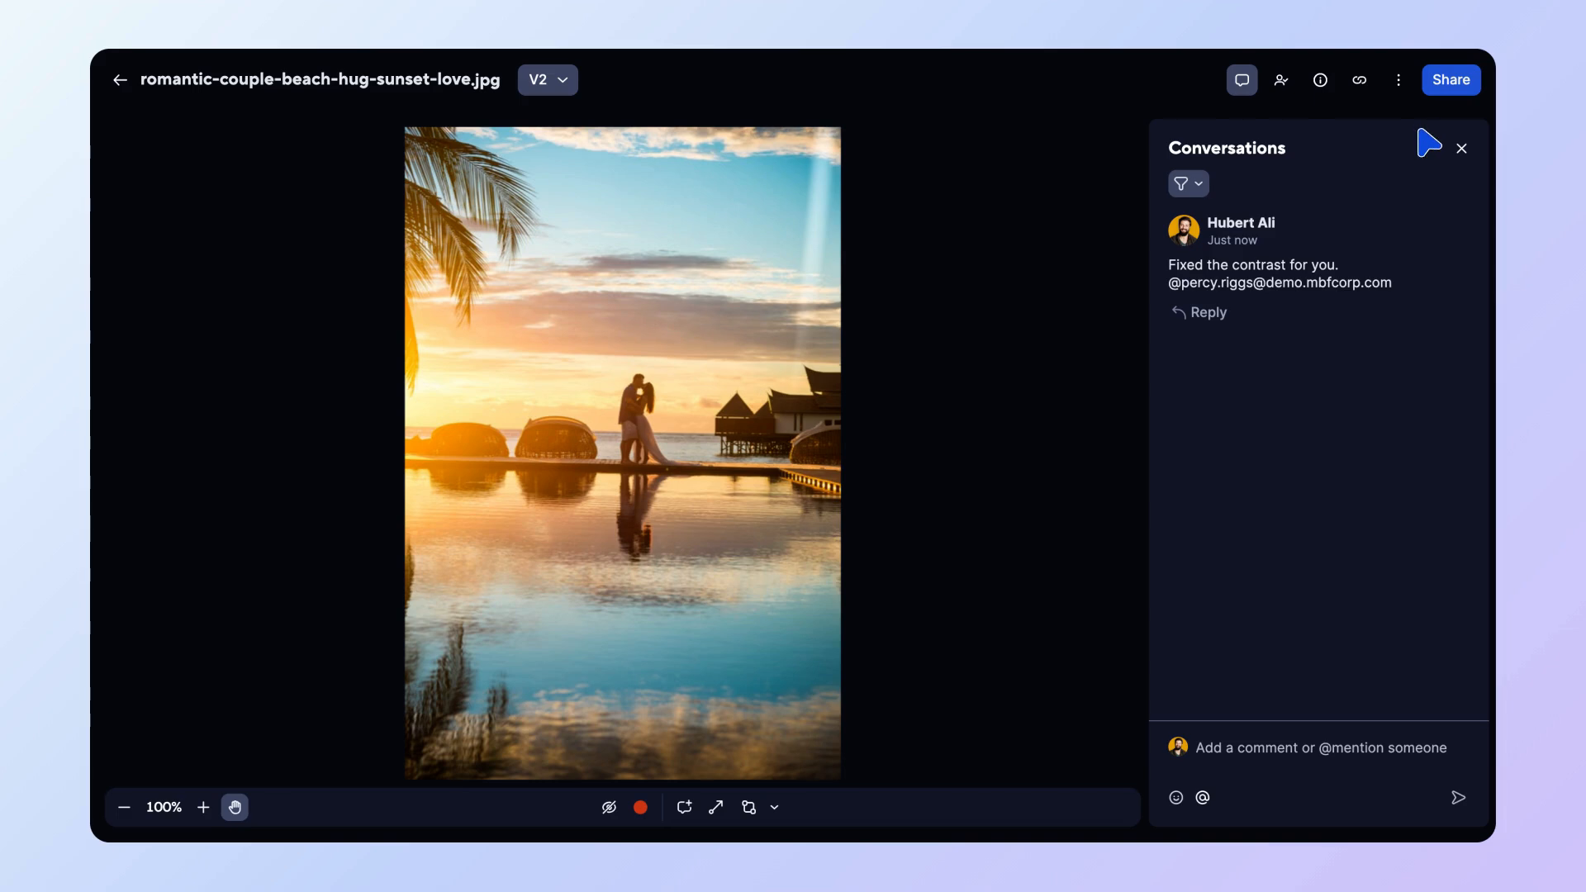
{"action": "left_click", "coordinate": [1449, 79]}
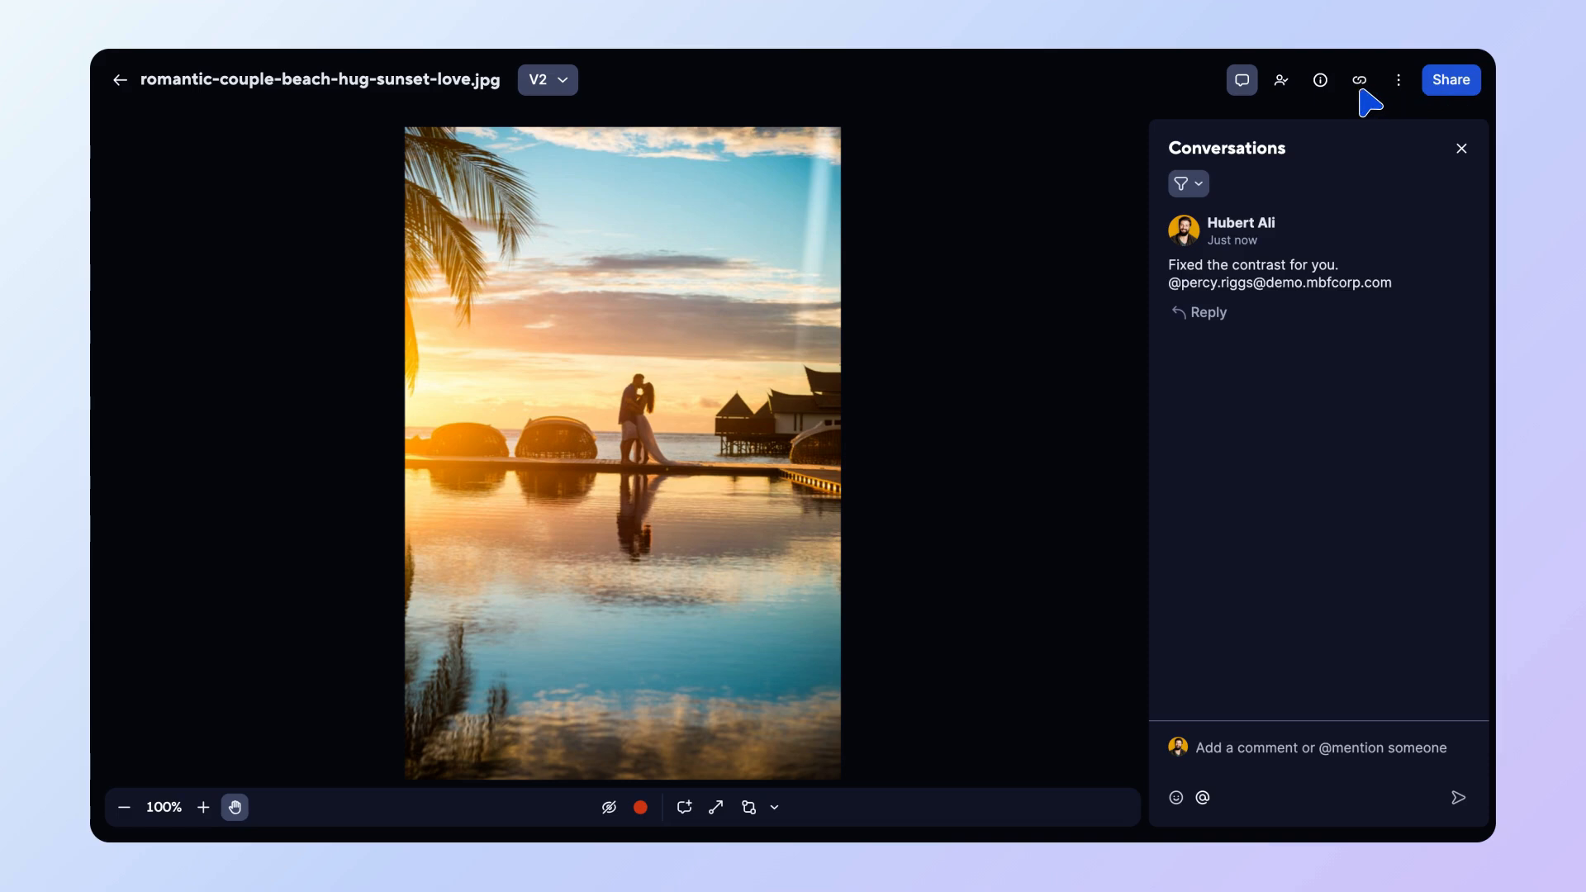
{"action": "mouse_move", "coordinate": [1365, 102]}
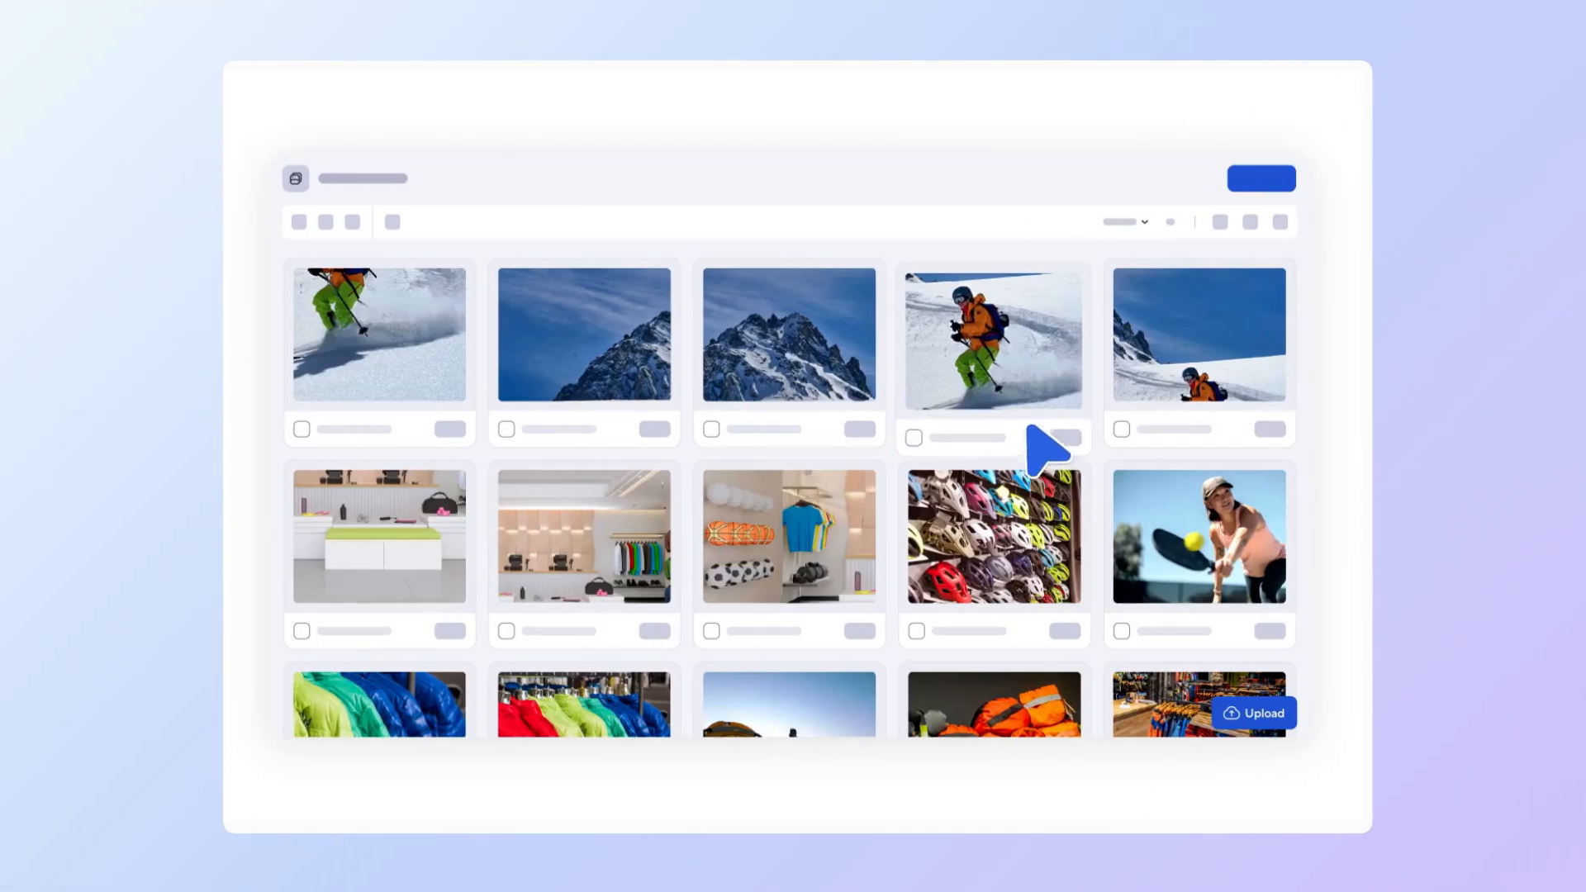
Open the Peak-ski-clip.mp4 skier video in the viewer
{"action": "left_click", "coordinate": [992, 334]}
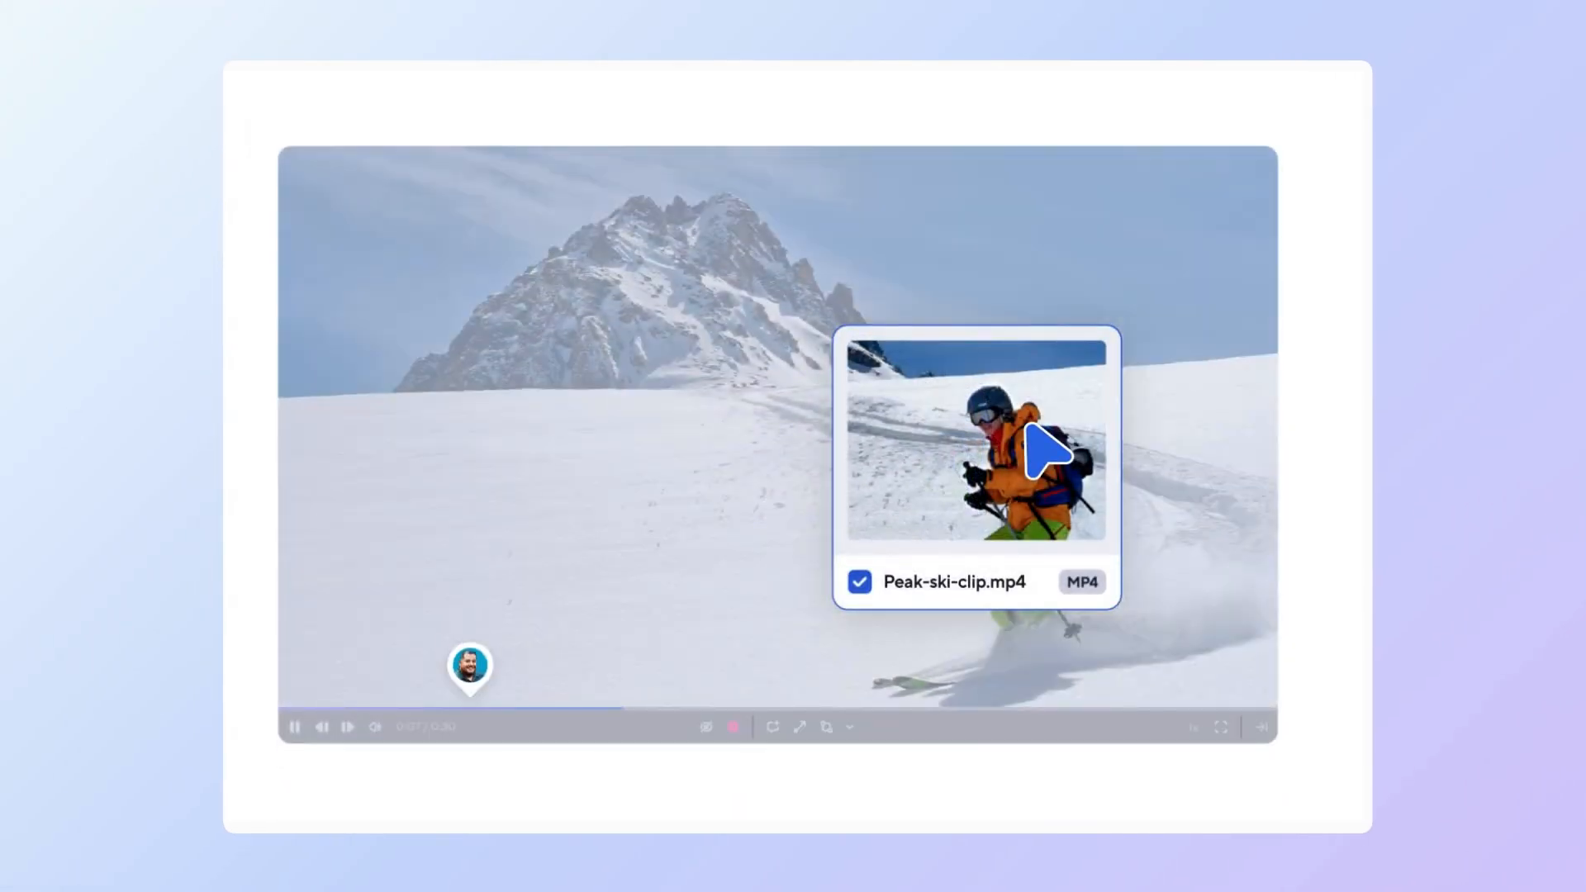